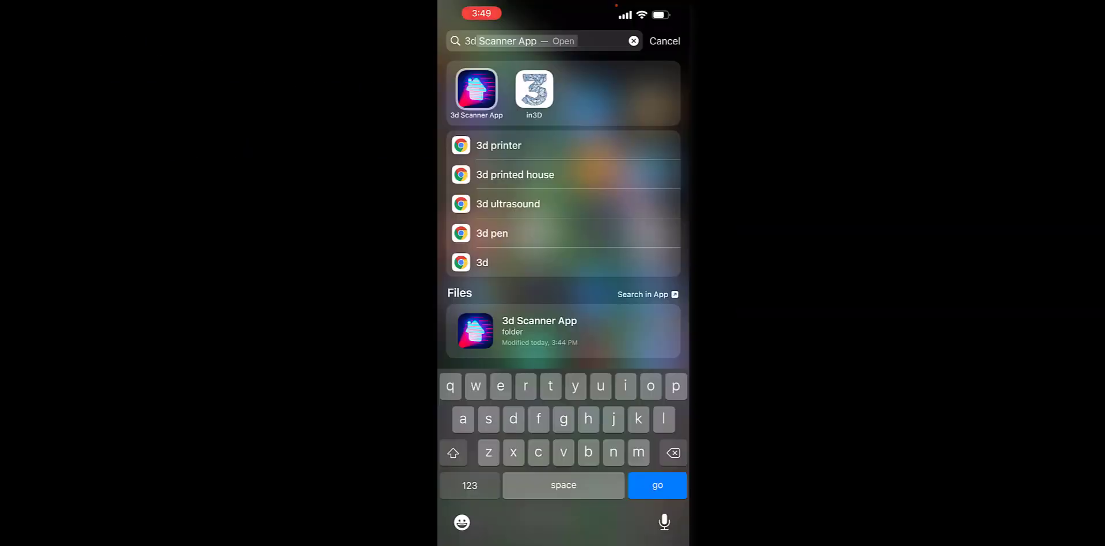
# Launch 3d Scanner App and begin a high-res room scan
pyautogui.click(475, 89)
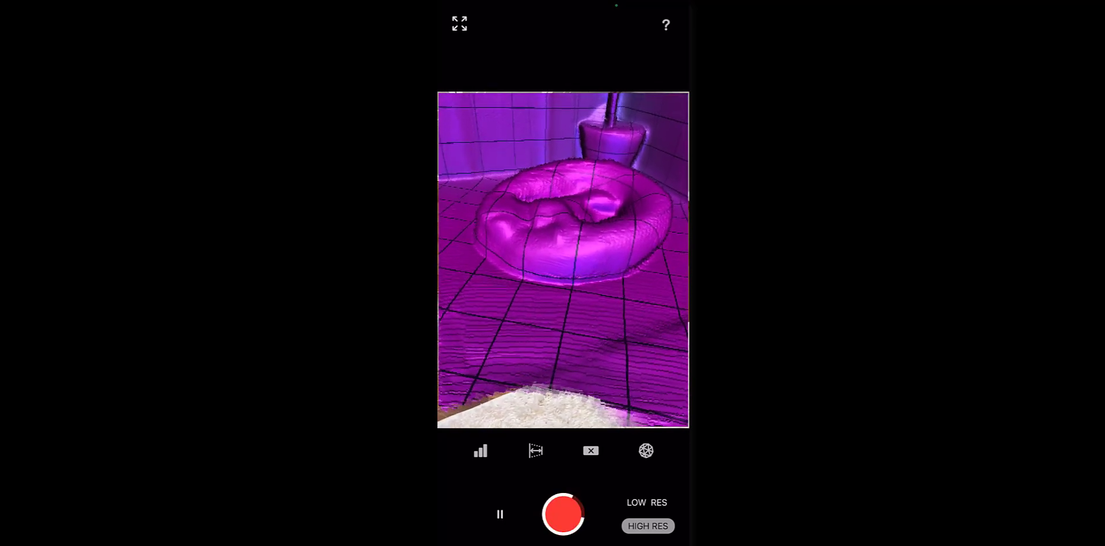
# Finish capturing the scan, inspect the wall, and start HD processing
pyautogui.click(562, 513)
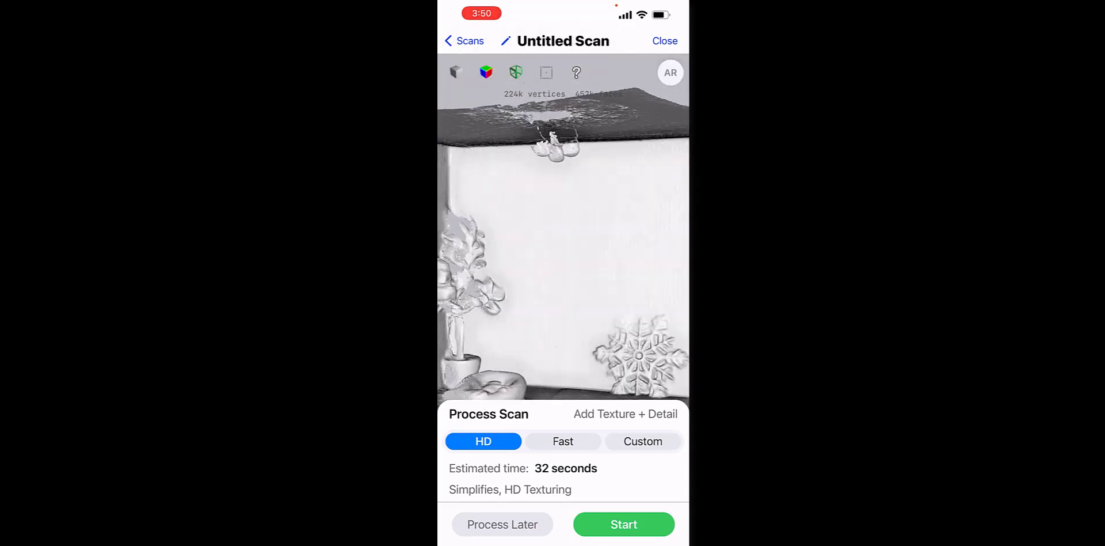
pyautogui.moveTo(564, 247); pyautogui.dragTo(563, 176)
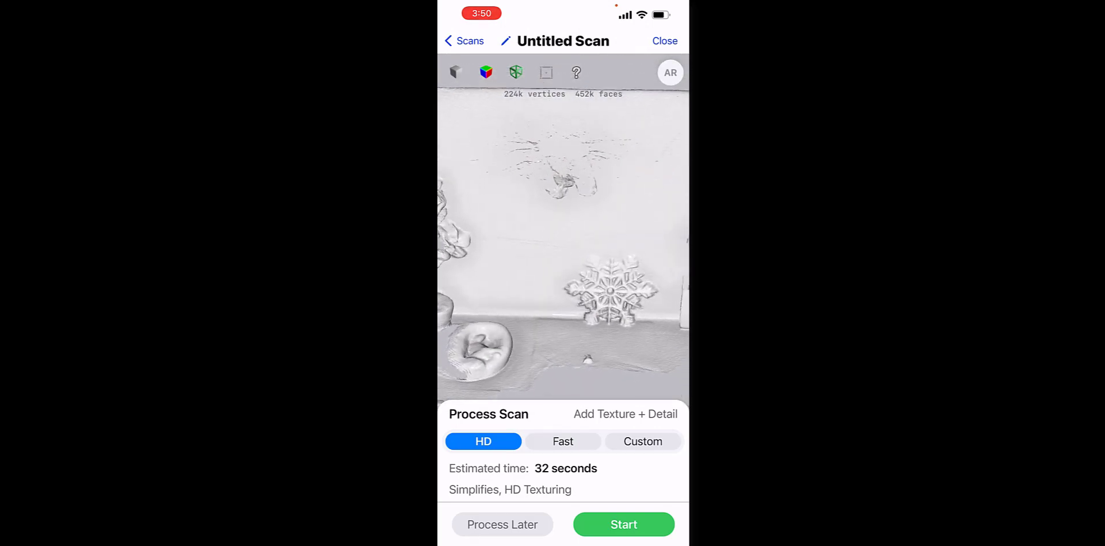
pyautogui.click(622, 524)
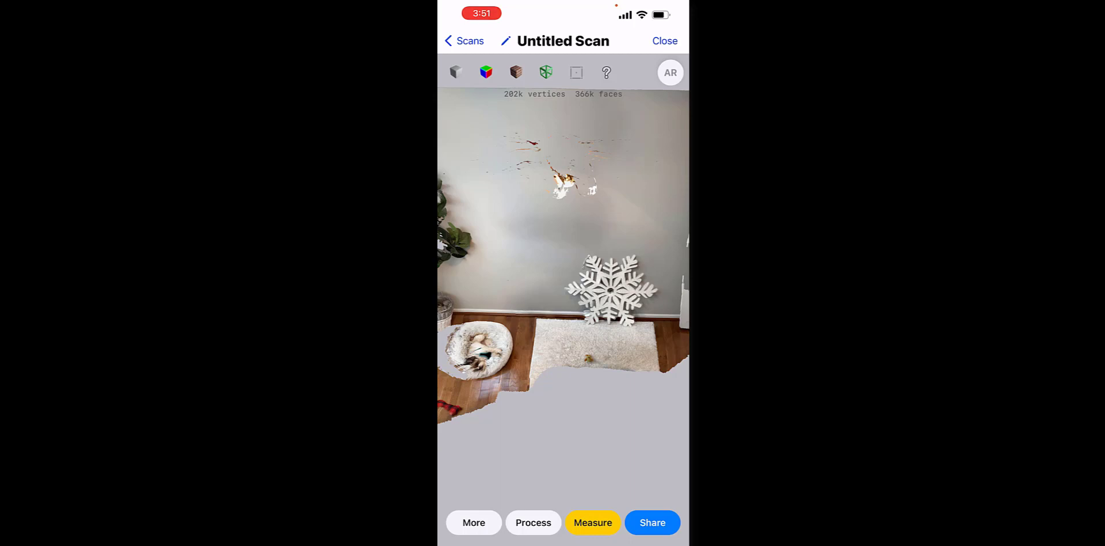
# Inspect the ceiling fan on the model and bring up the export format list
pyautogui.moveTo(557, 282); pyautogui.dragTo(571, 246)
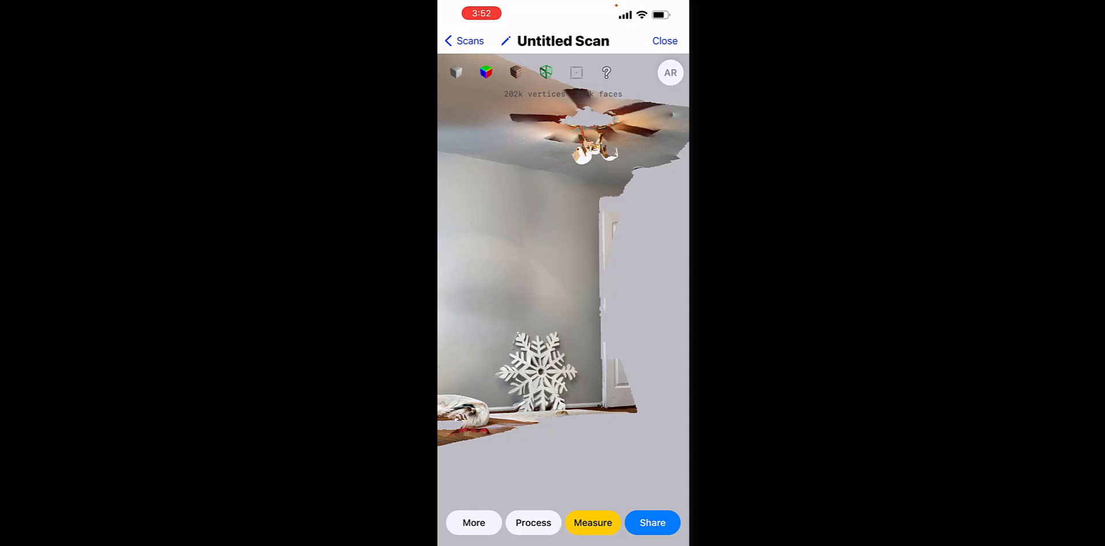
pyautogui.click(651, 522)
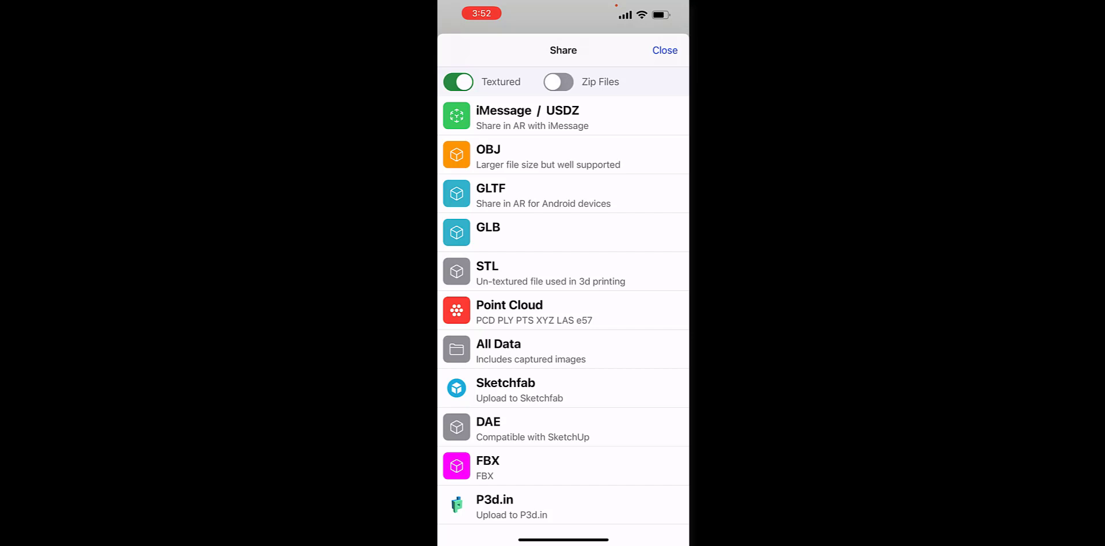
# Close the export sheet and browse the More actions menu without choosing anything
pyautogui.scroll(3)
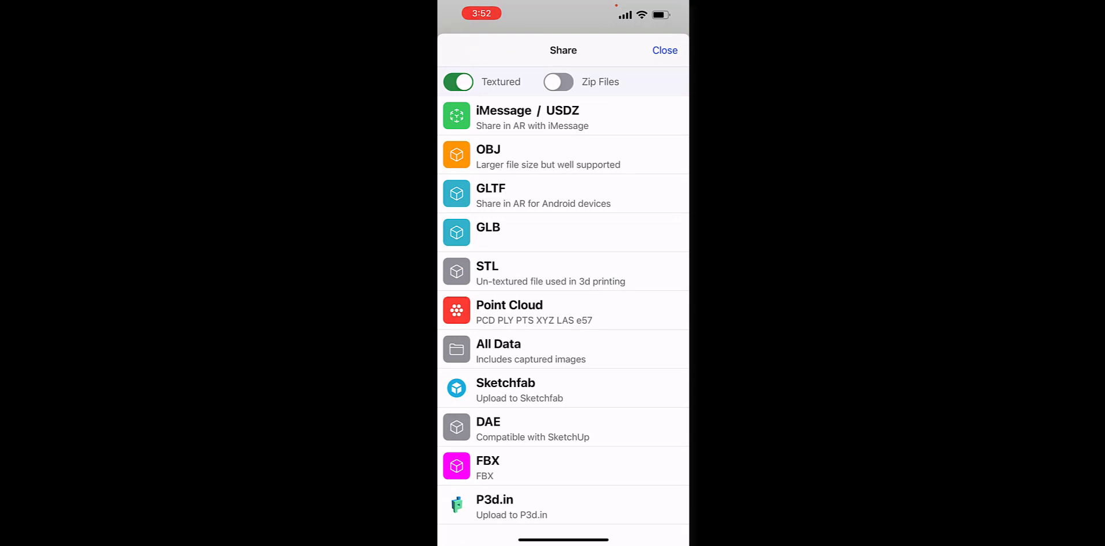
pyautogui.click(663, 49)
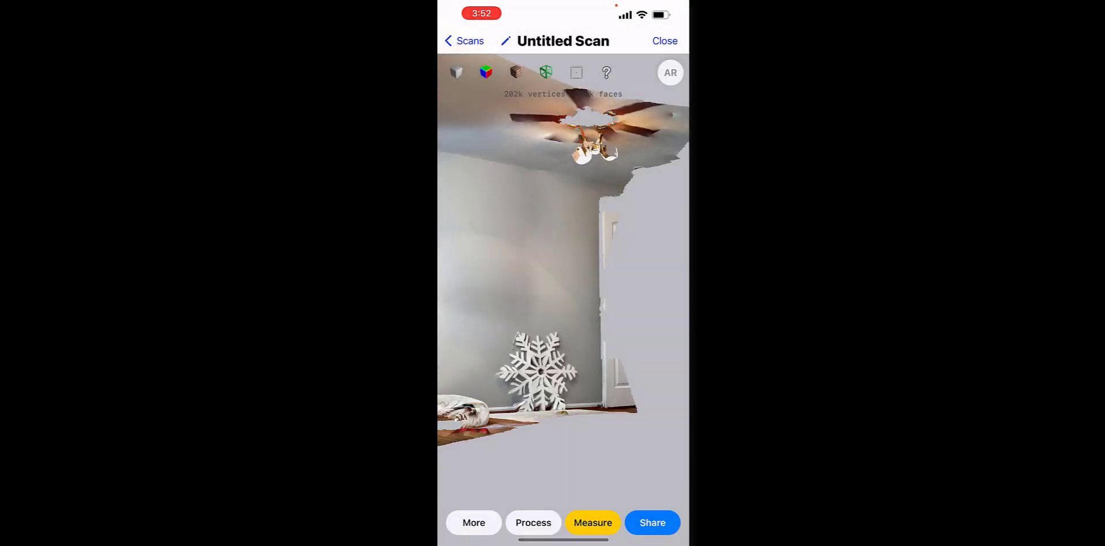
pyautogui.click(473, 523)
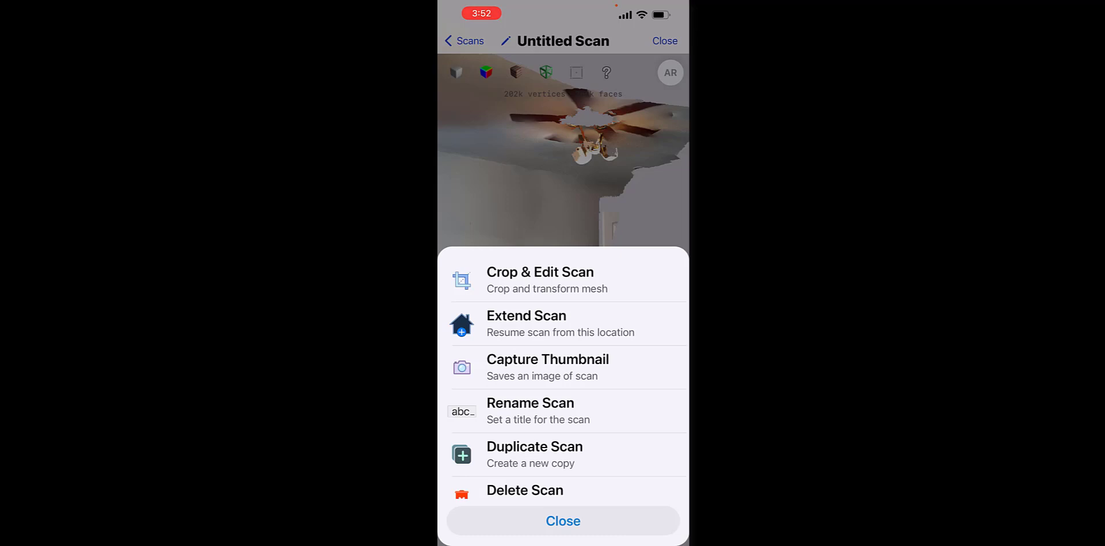
pyautogui.click(563, 520)
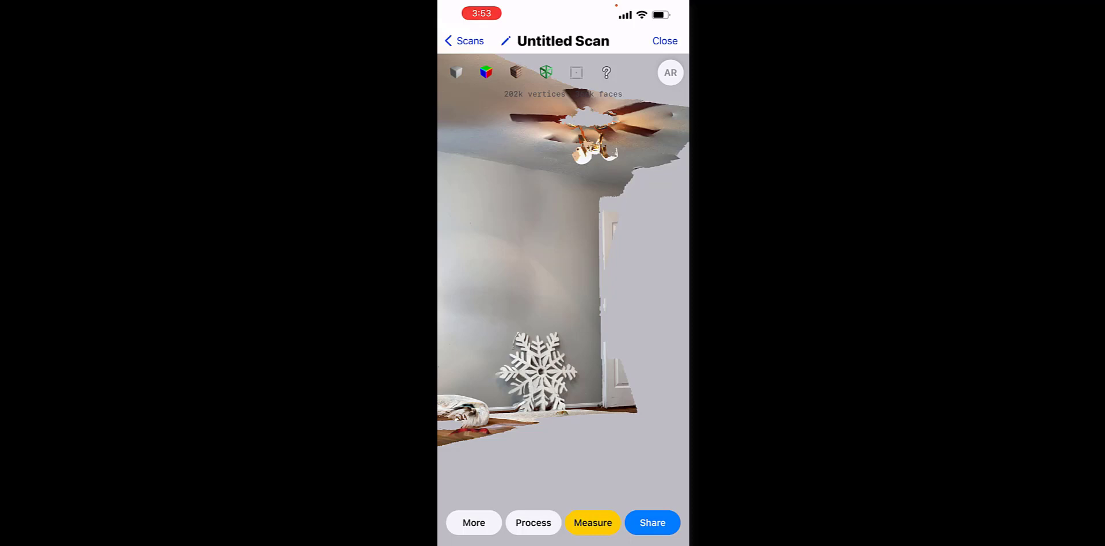
pyautogui.click(473, 523)
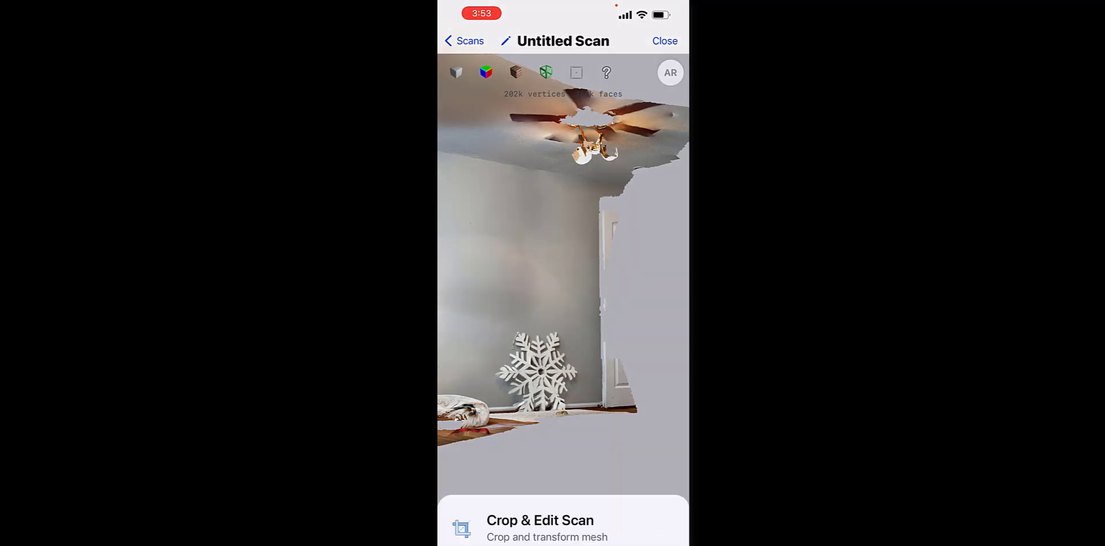
pyautogui.click(563, 527)
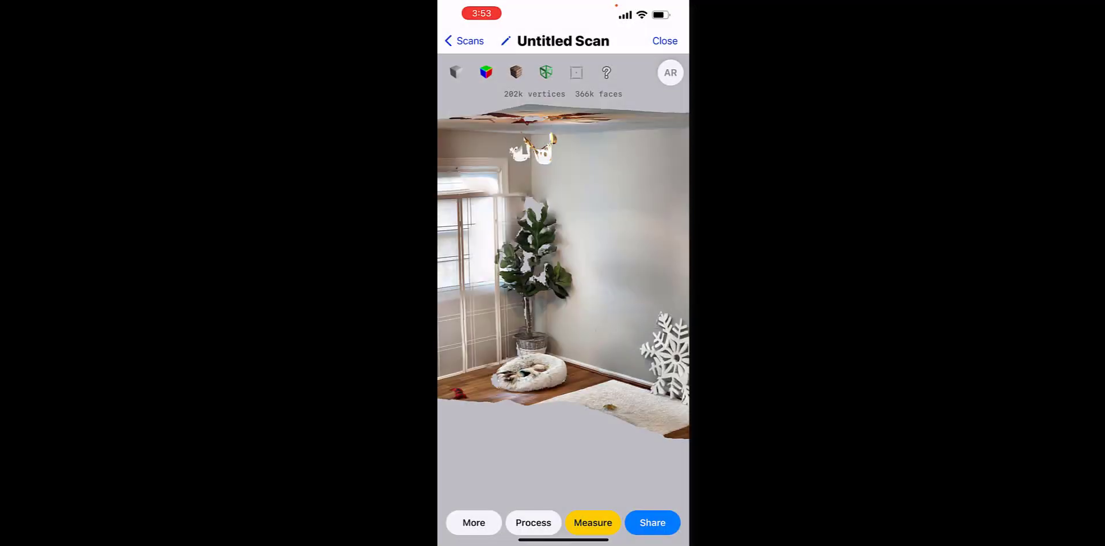
# Choose Crop & Edit Scan to load the mesh into the editor
pyautogui.click(473, 522)
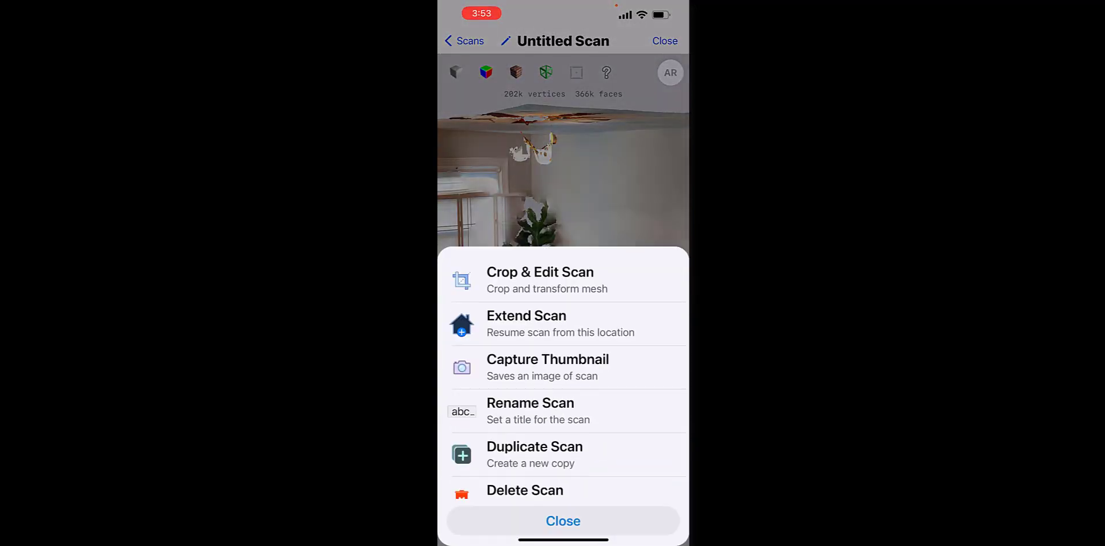
pyautogui.click(540, 272)
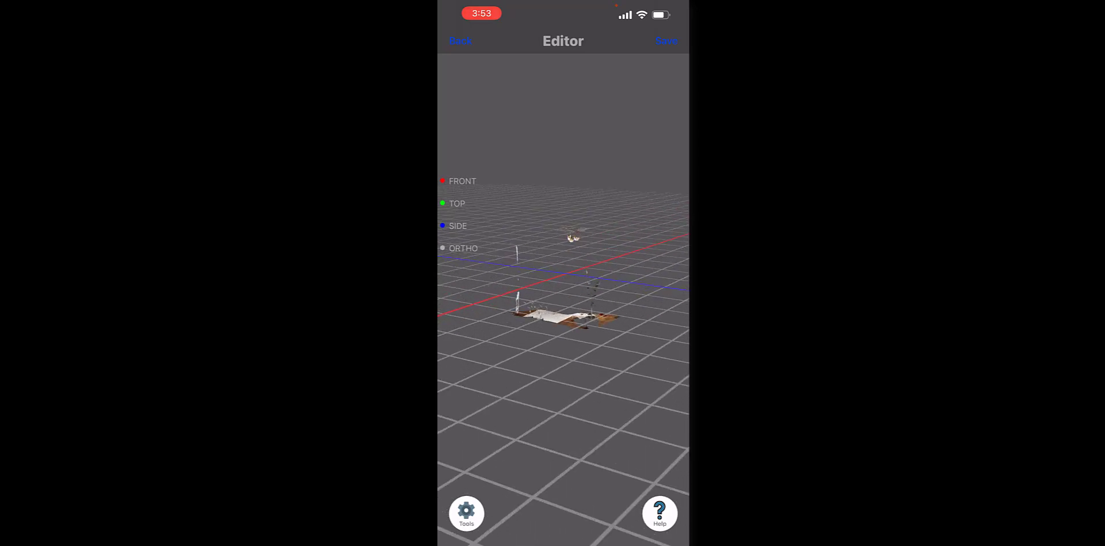
# Orbit the mesh in the editor before returning to the Scans list
pyautogui.moveTo(564, 352); pyautogui.dragTo(564, 247)
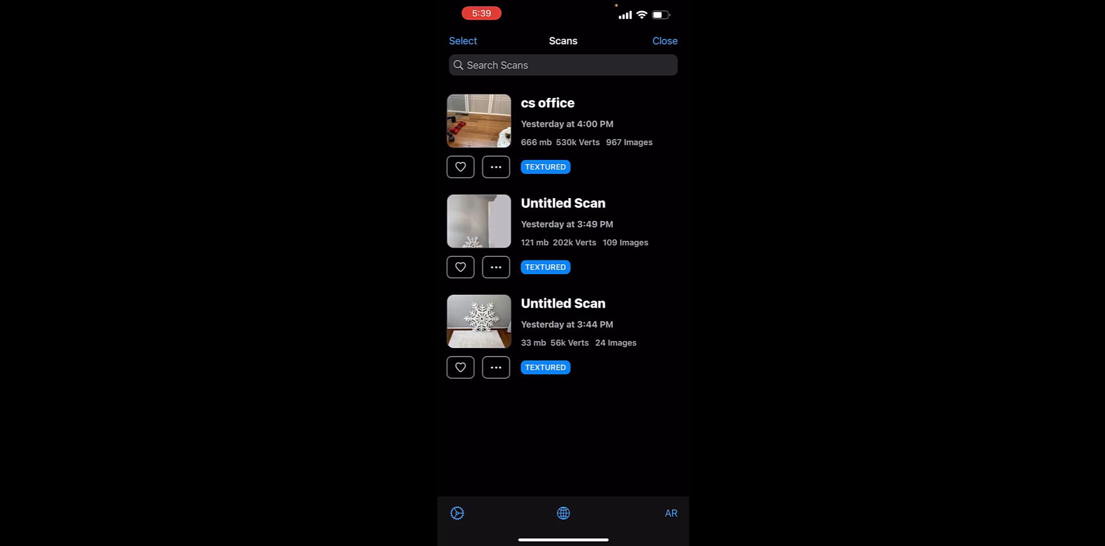
# View the cs office scan's textured model and close it, leaving for OVR Web Builder
pyautogui.click(495, 366)
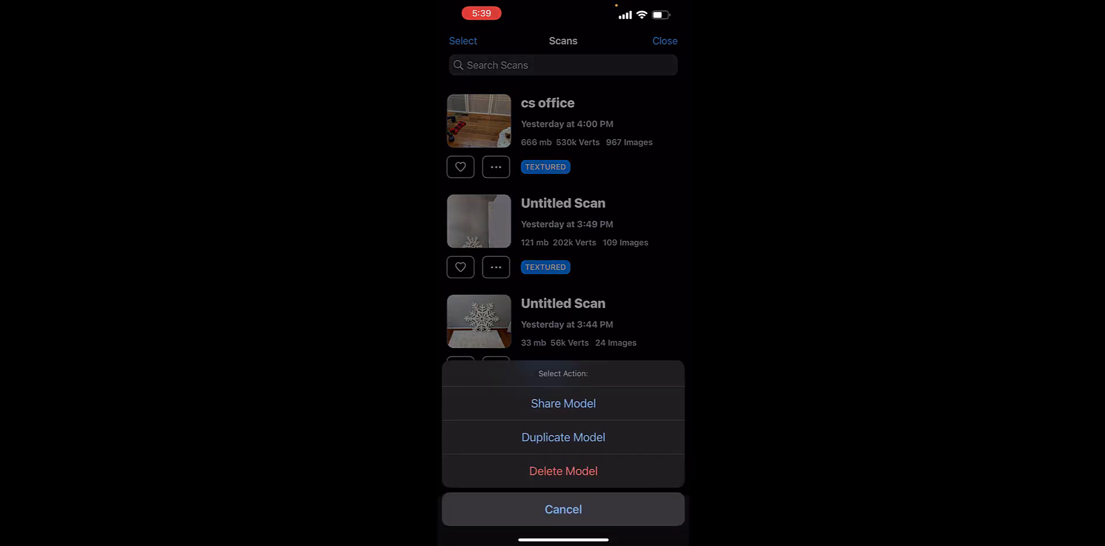
pyautogui.click(563, 509)
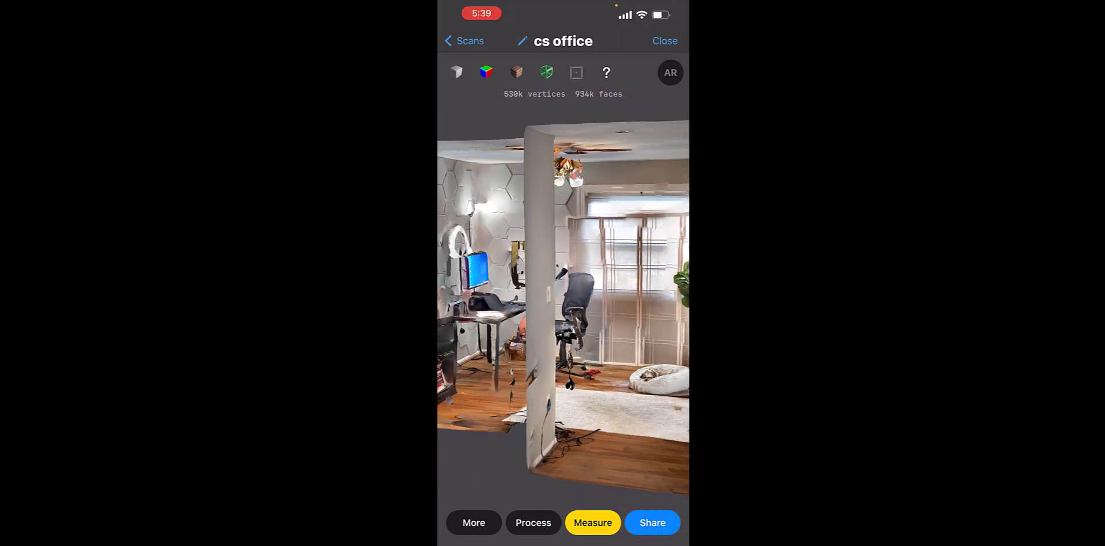
pyautogui.click(474, 523)
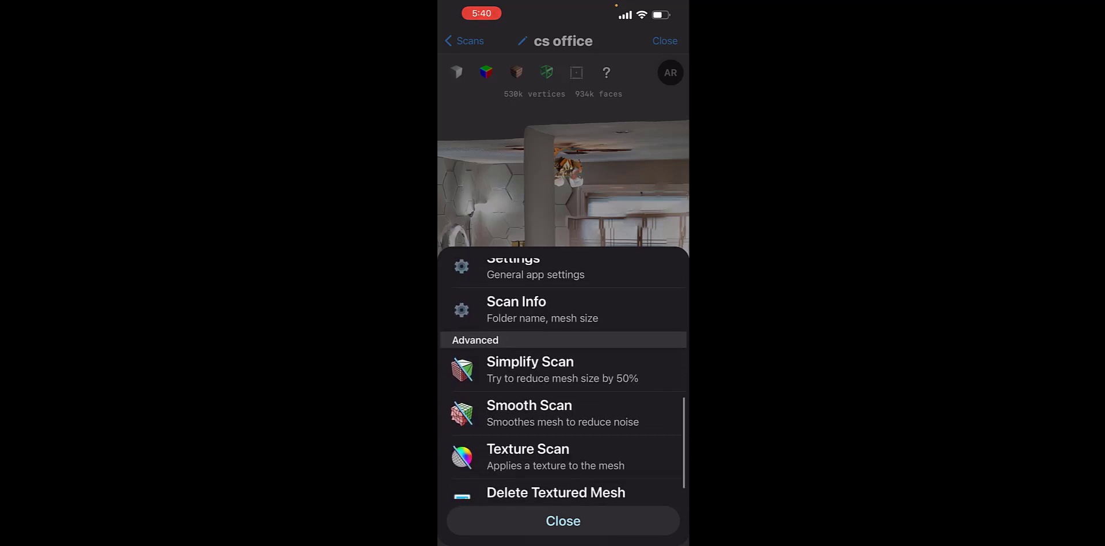
pyautogui.click(563, 520)
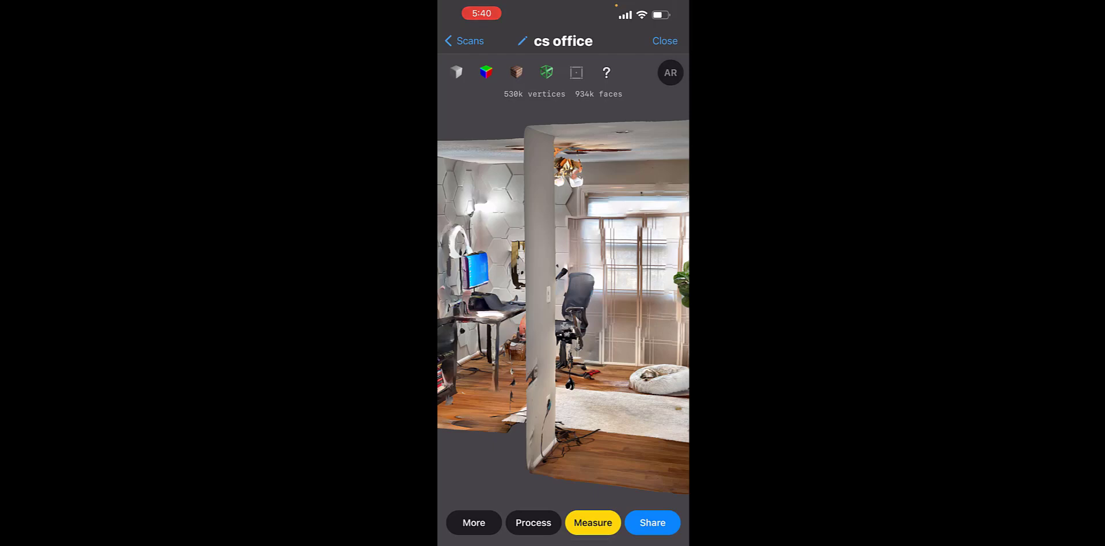
pyautogui.click(651, 522)
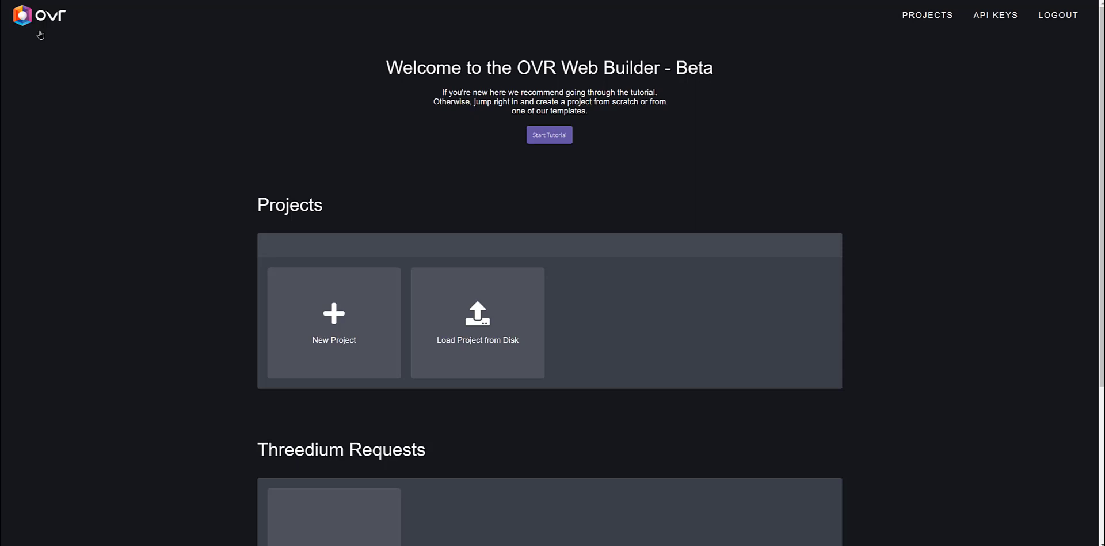
pyautogui.moveTo(692, 117)
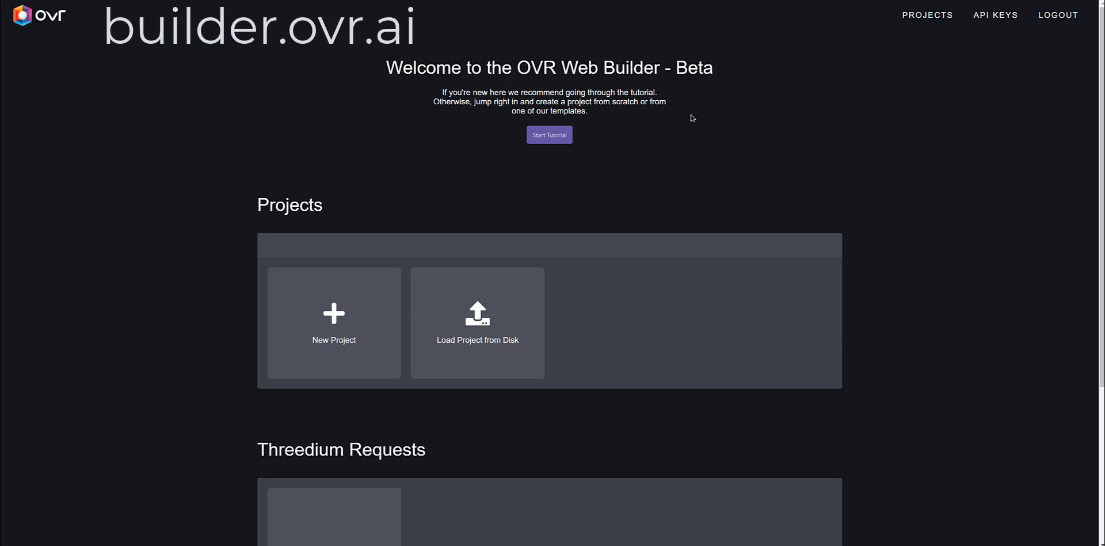
pyautogui.moveTo(822, 142)
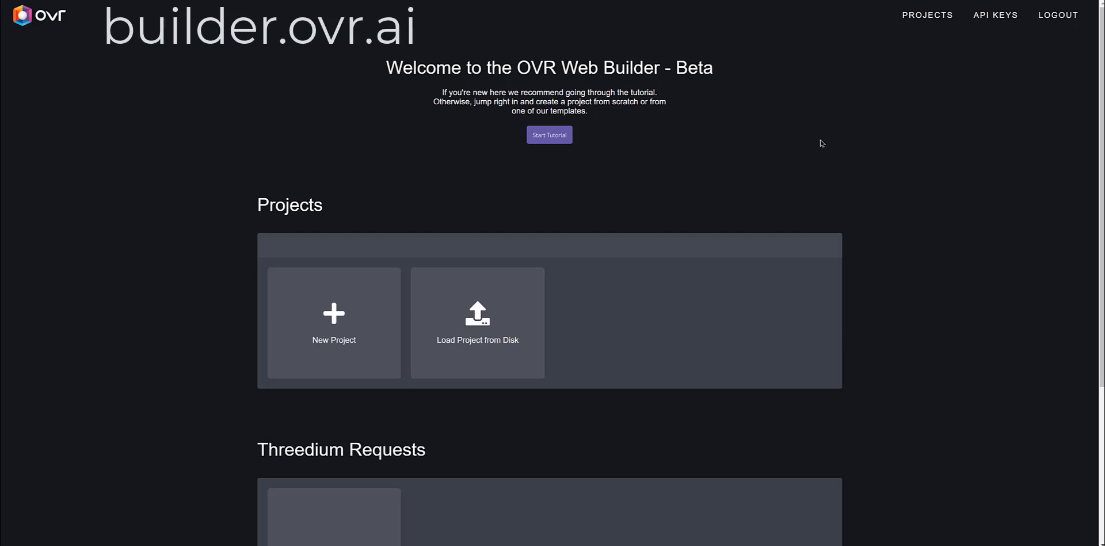
# Scroll the OVR Web Builder home page down to the Threedium Requests section
pyautogui.scroll(-3)
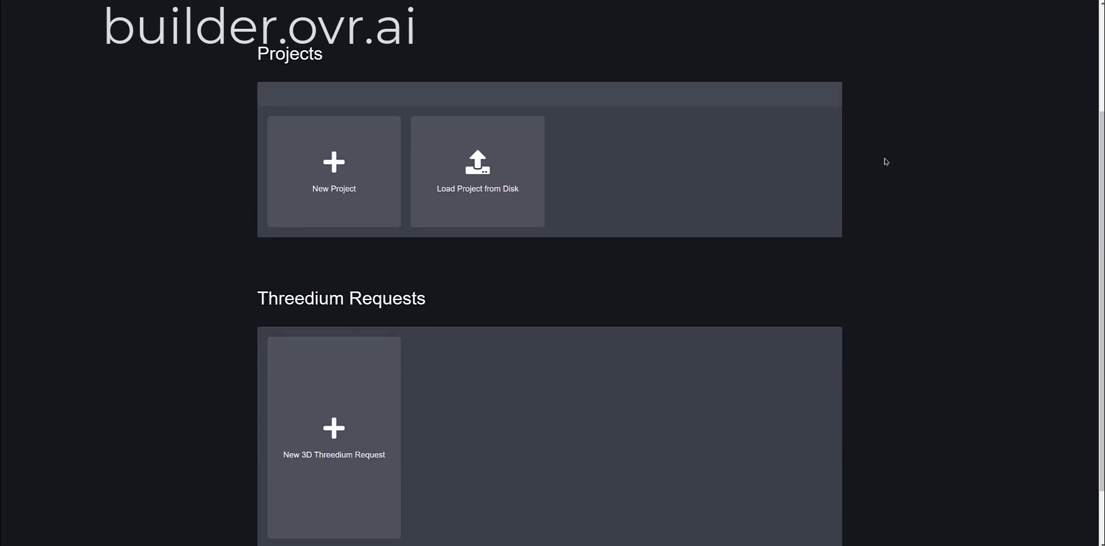
pyautogui.scroll(3)
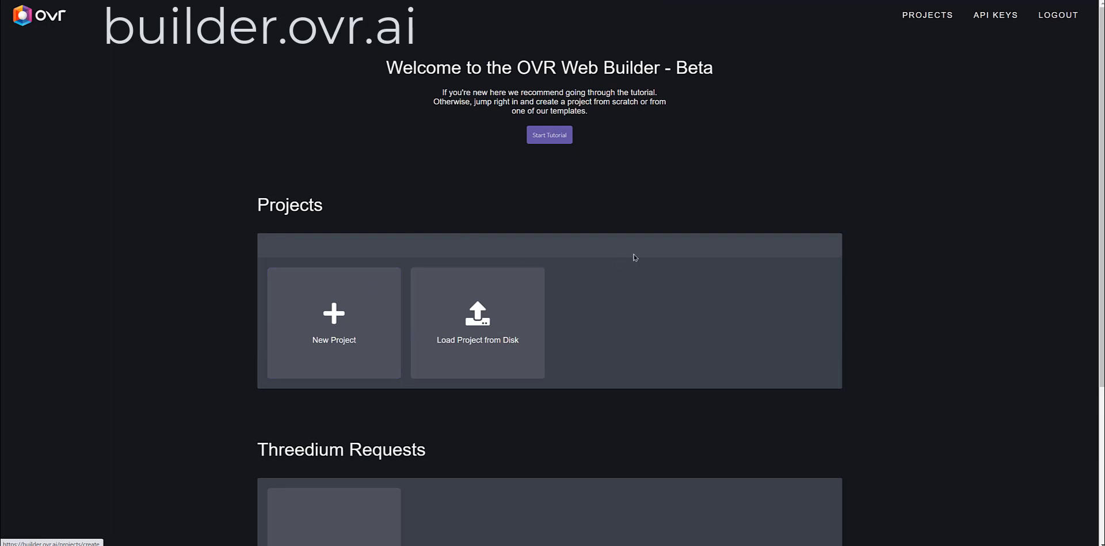
pyautogui.moveTo(504, 332)
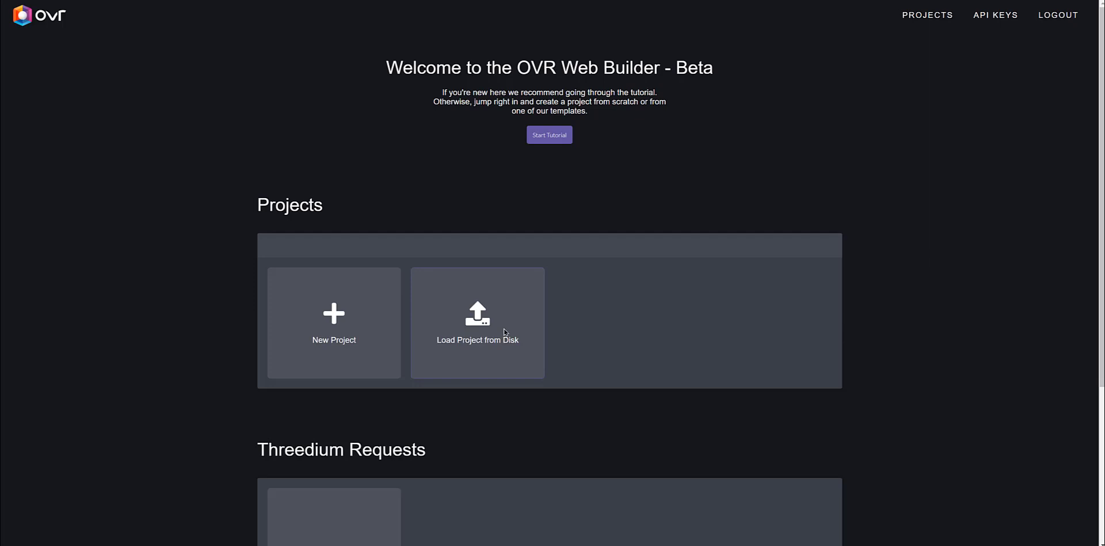
pyautogui.scroll(-3)
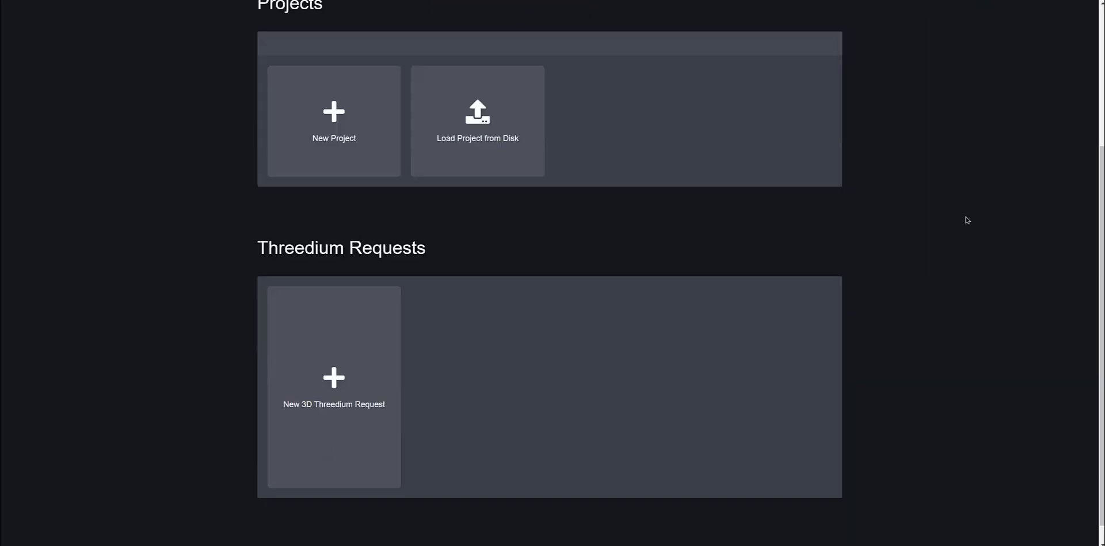
pyautogui.moveTo(253, 387)
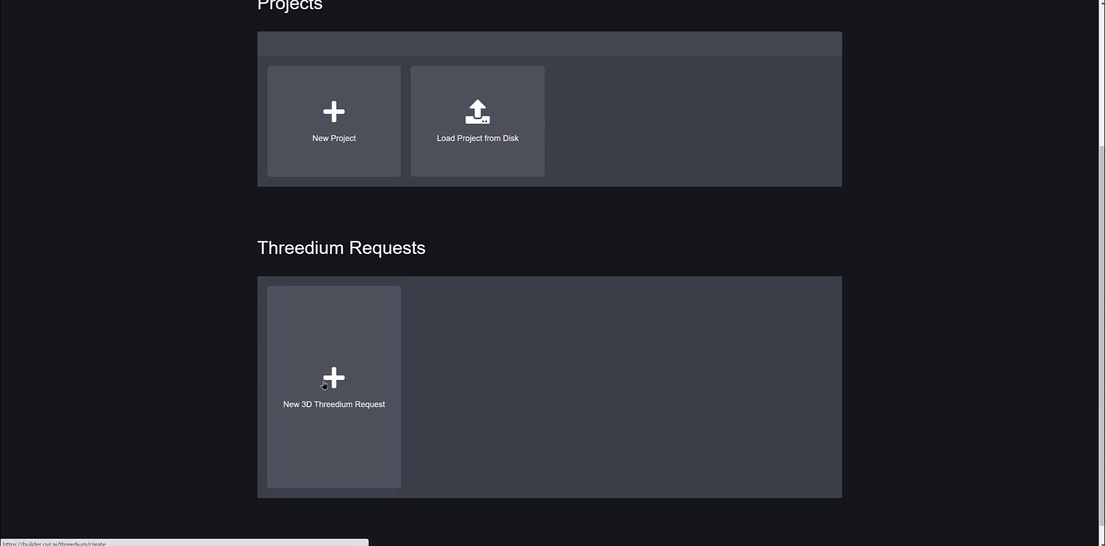
# Start a new 3D Threedium request, showing its price ranges and empty fields
pyautogui.click(334, 378)
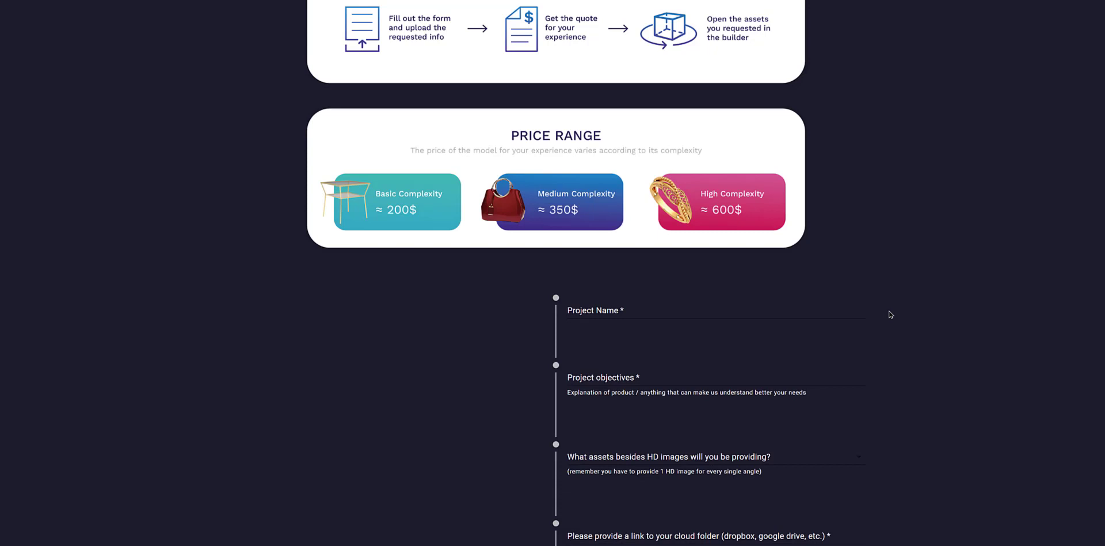
# Name the Threedium request project 'test' and review the rest of the form unsent
pyautogui.click(705, 312)
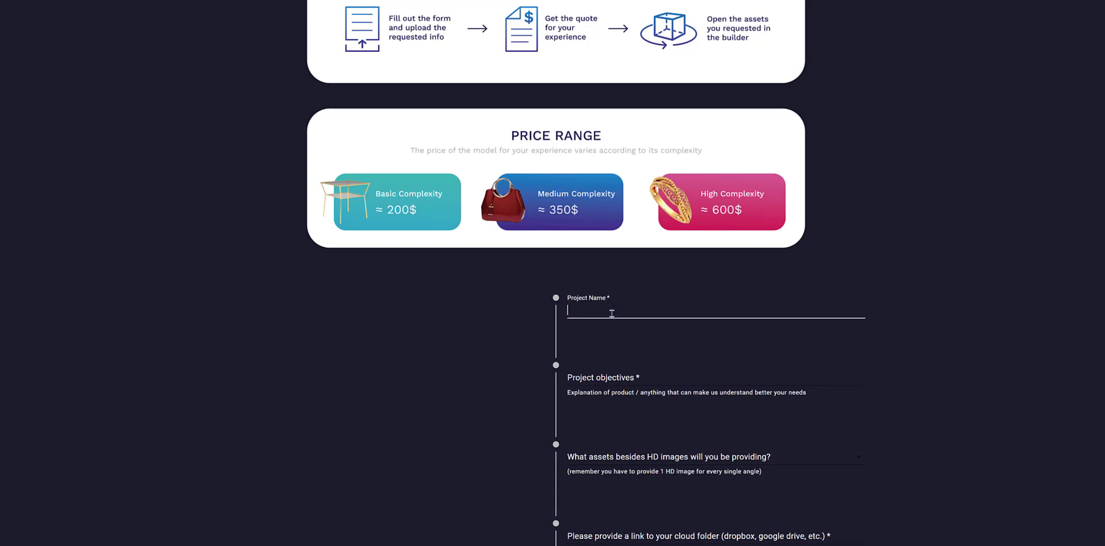
pyautogui.write('test')
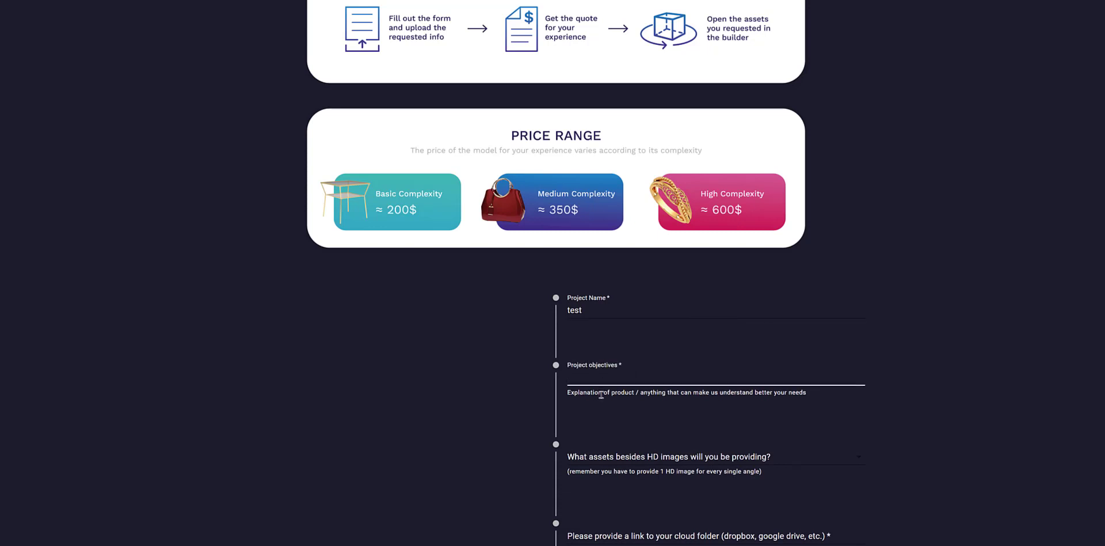
pyautogui.scroll(-3)
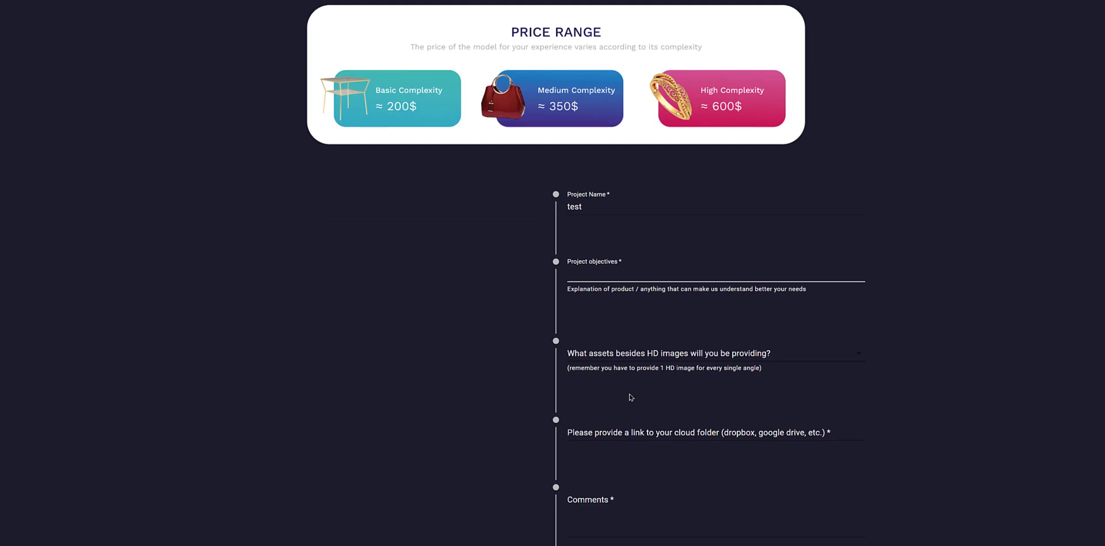
pyautogui.moveTo(632, 378)
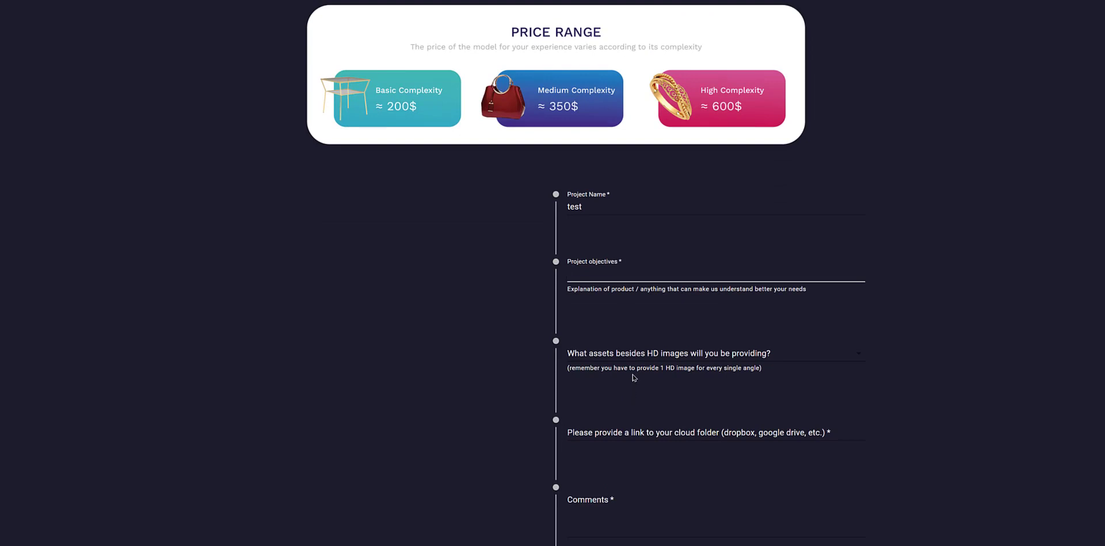
pyautogui.moveTo(662, 371)
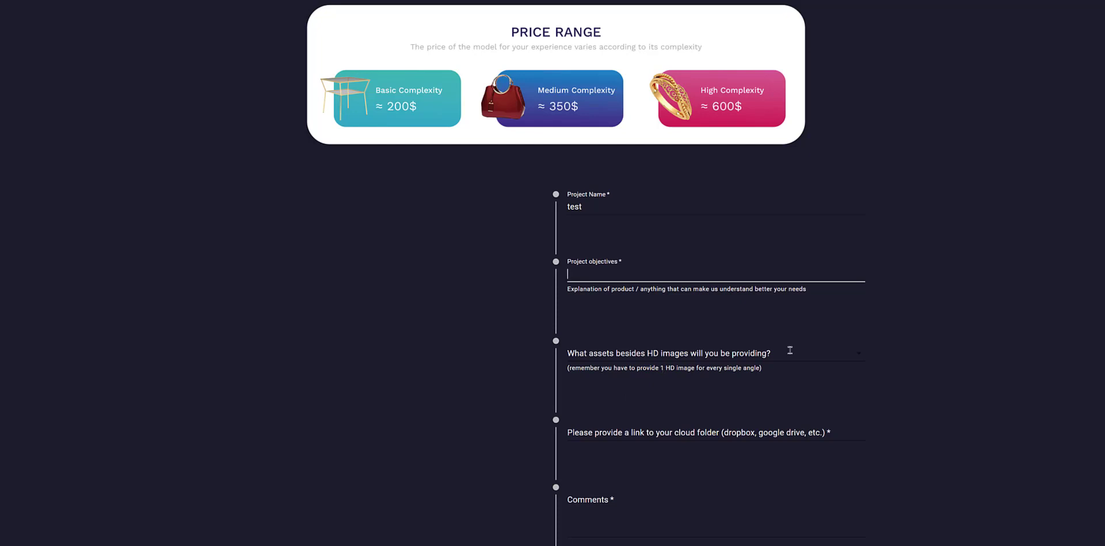
pyautogui.scroll(-3)
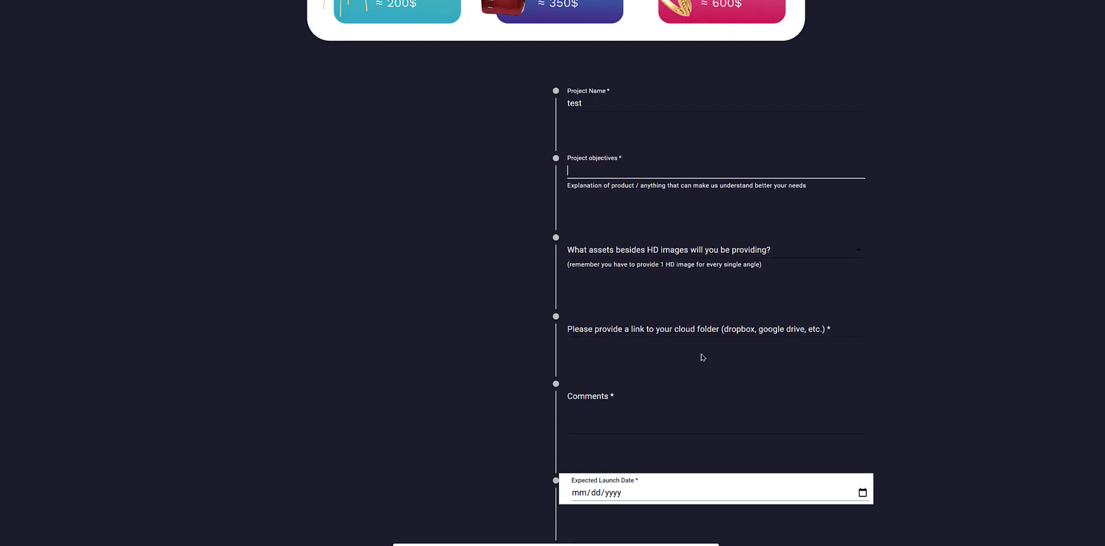
pyautogui.moveTo(732, 359)
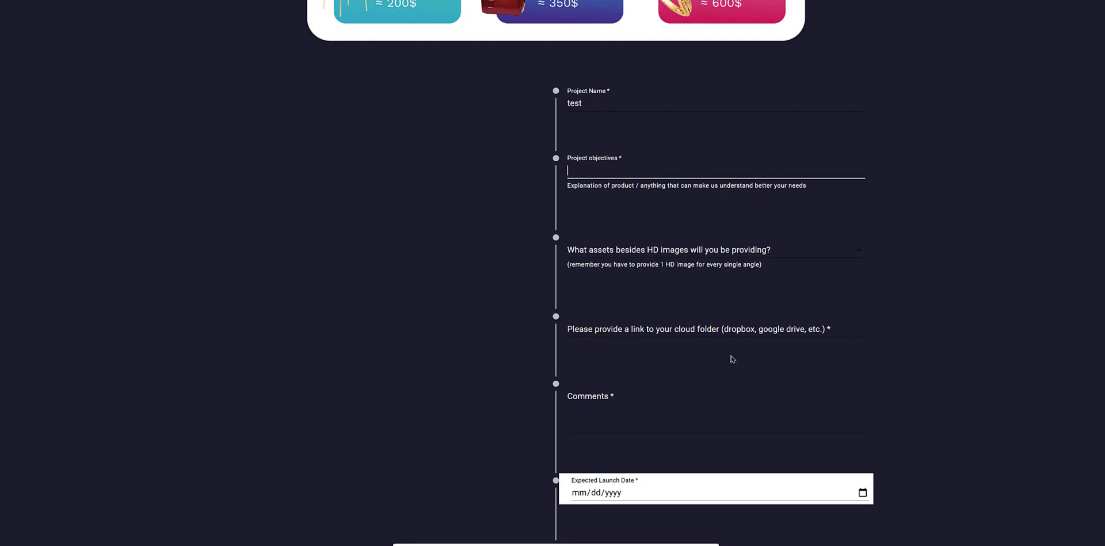
pyautogui.scroll(-3)
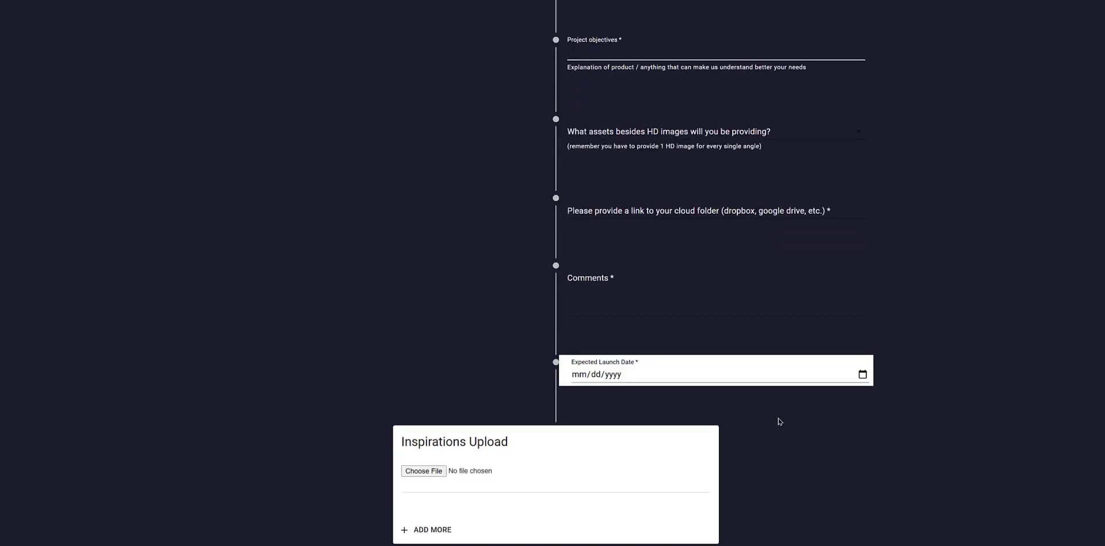
pyautogui.scroll(-3)
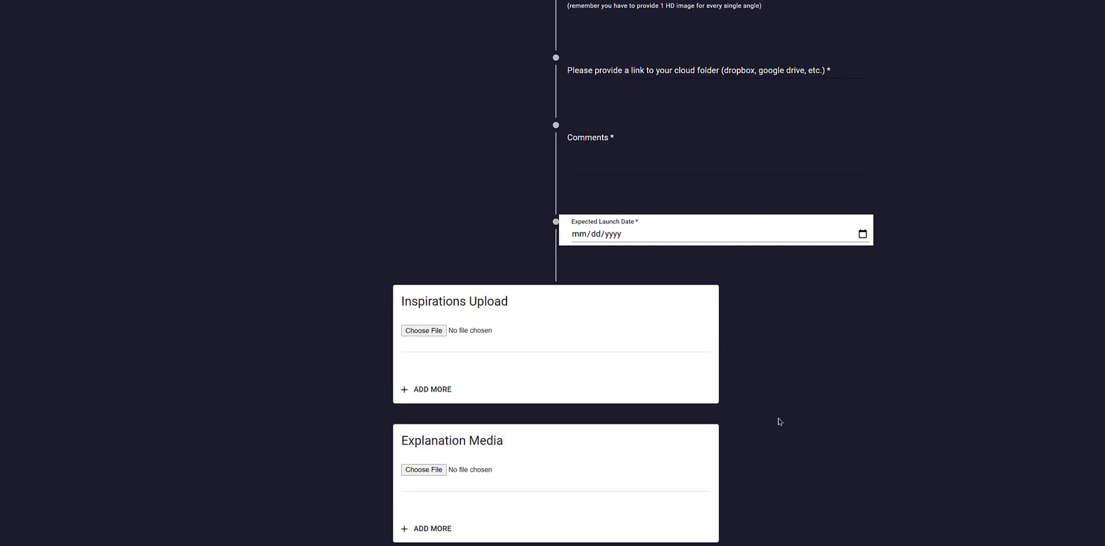
pyautogui.moveTo(511, 365)
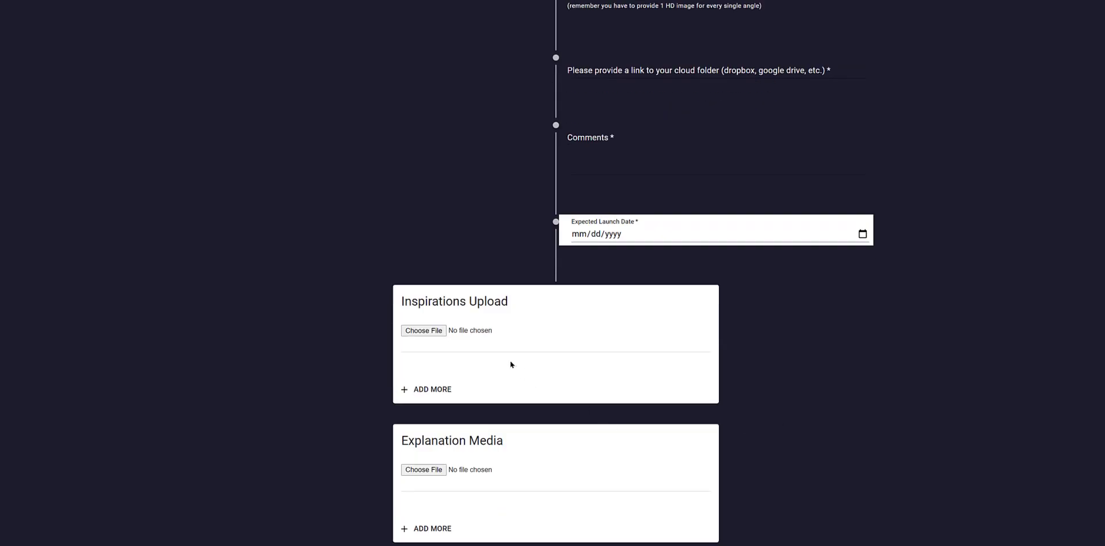
pyautogui.scroll(-3)
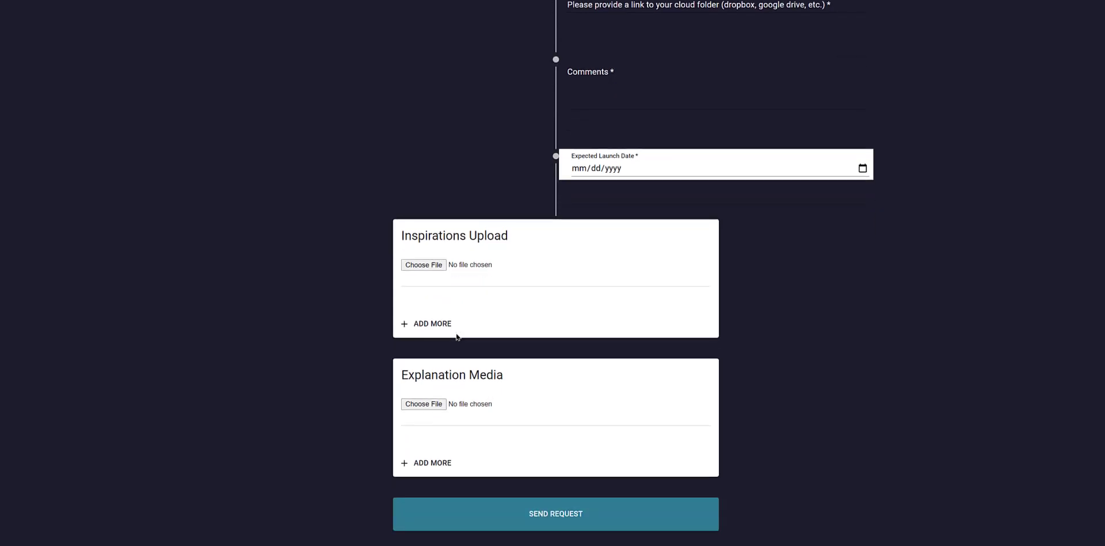
pyautogui.scroll(3)
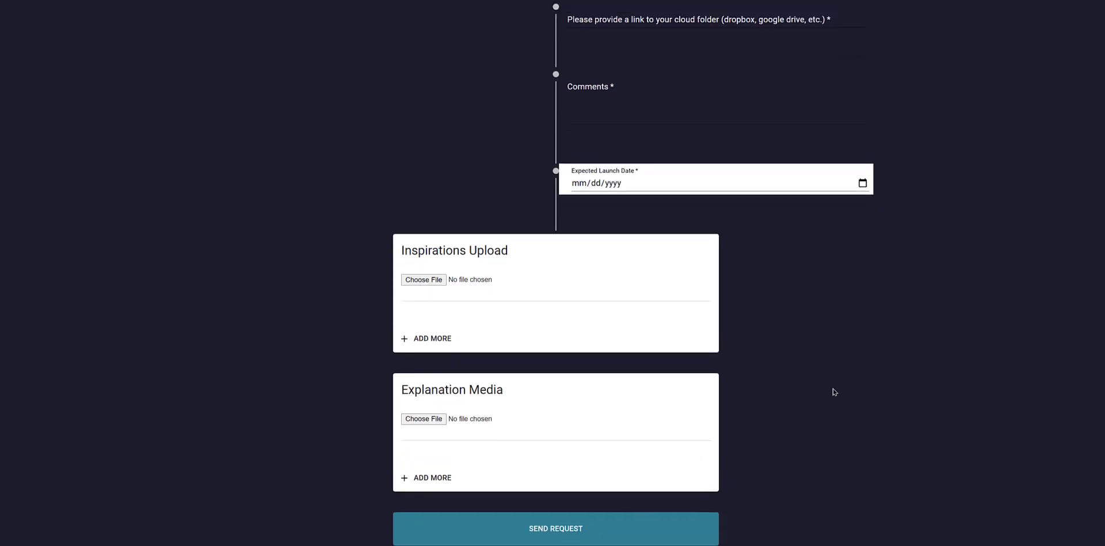
pyautogui.scroll(3)
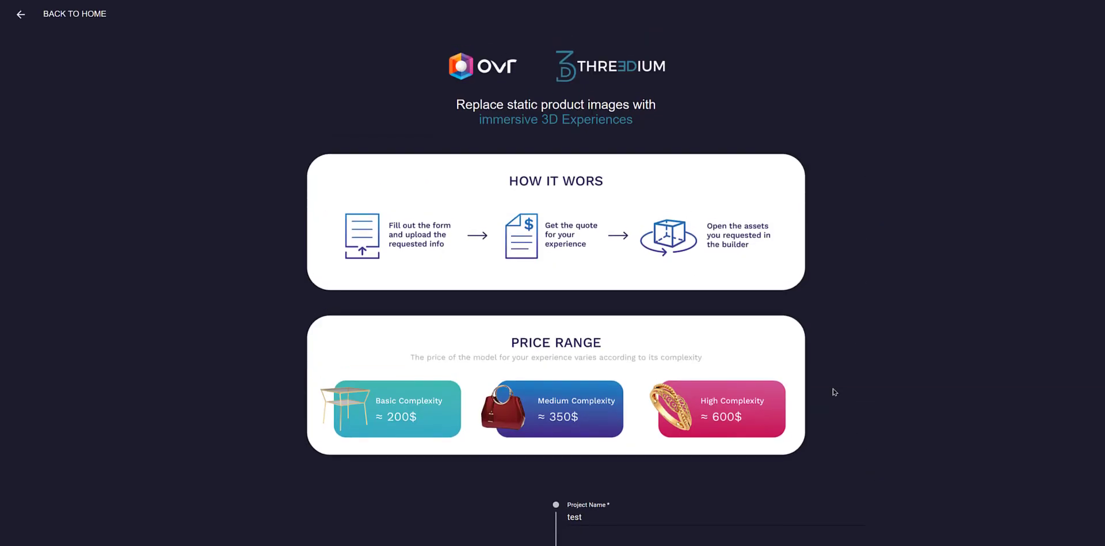
pyautogui.moveTo(40, 89)
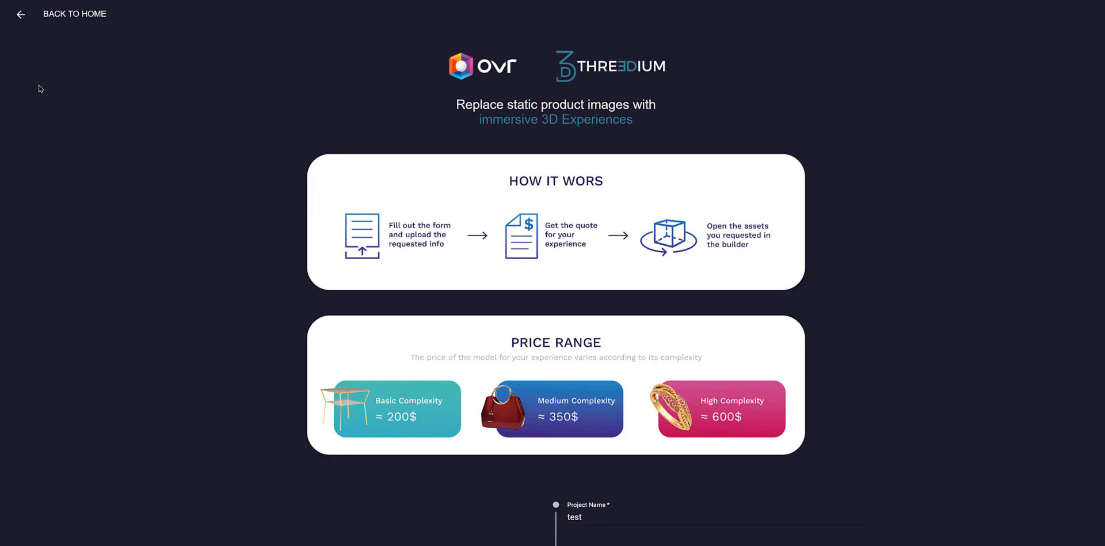
# Return home and create a New Empty Project with skybox, light and hexagon bounds
pyautogui.click(20, 14)
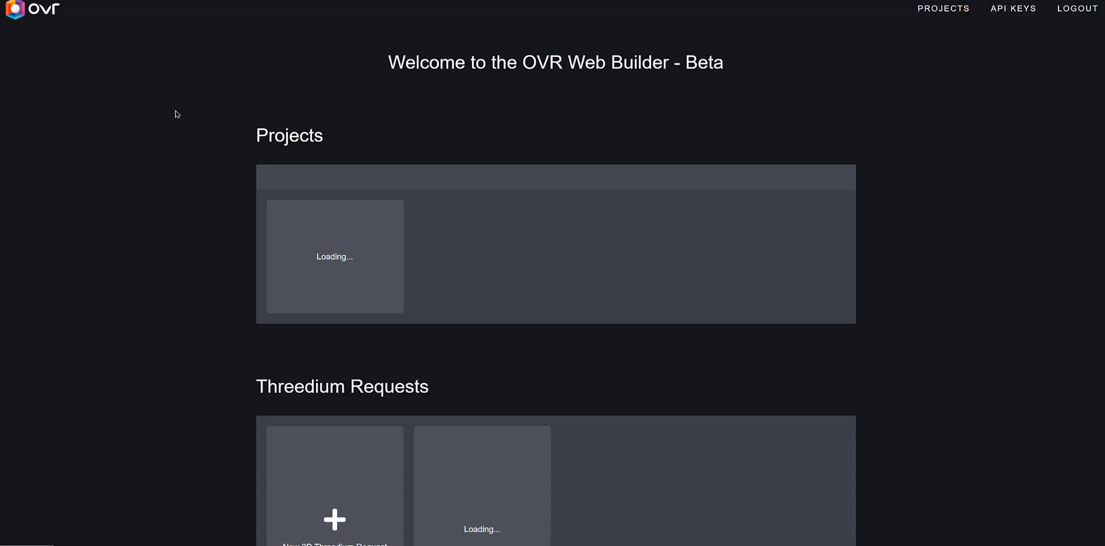
pyautogui.moveTo(328, 186)
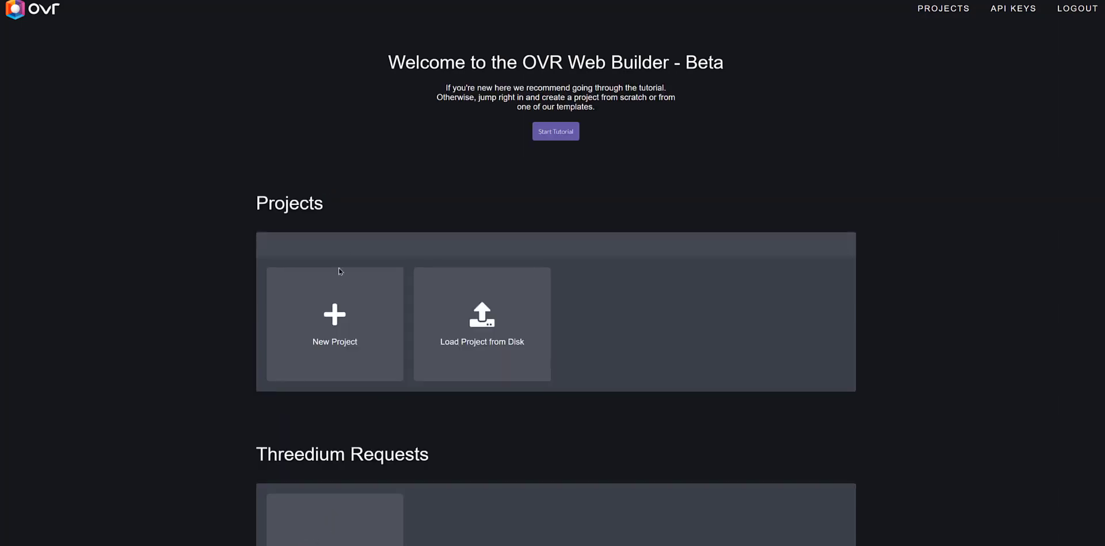
pyautogui.click(334, 324)
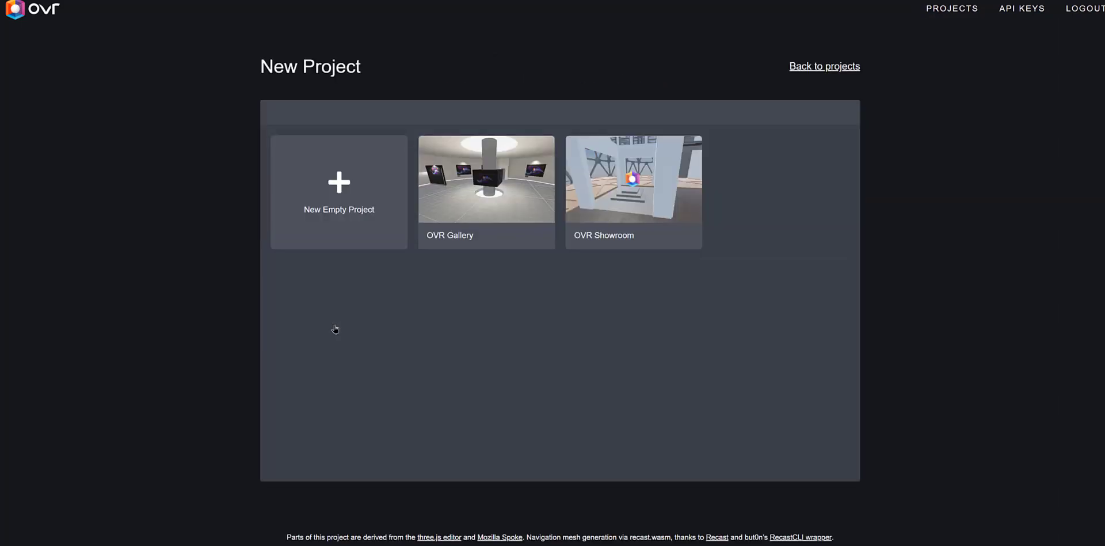
pyautogui.moveTo(338, 188)
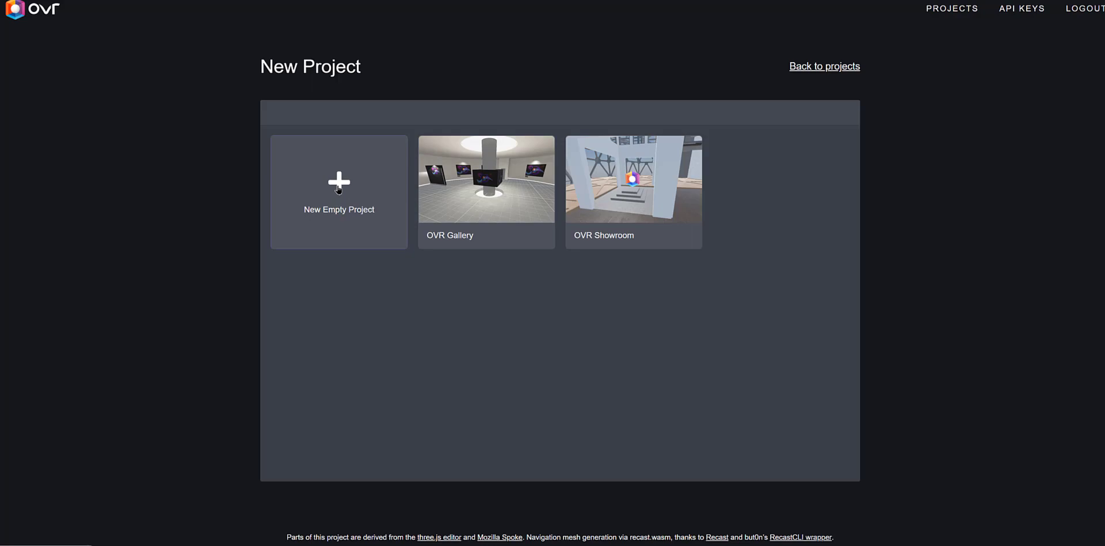
pyautogui.click(339, 190)
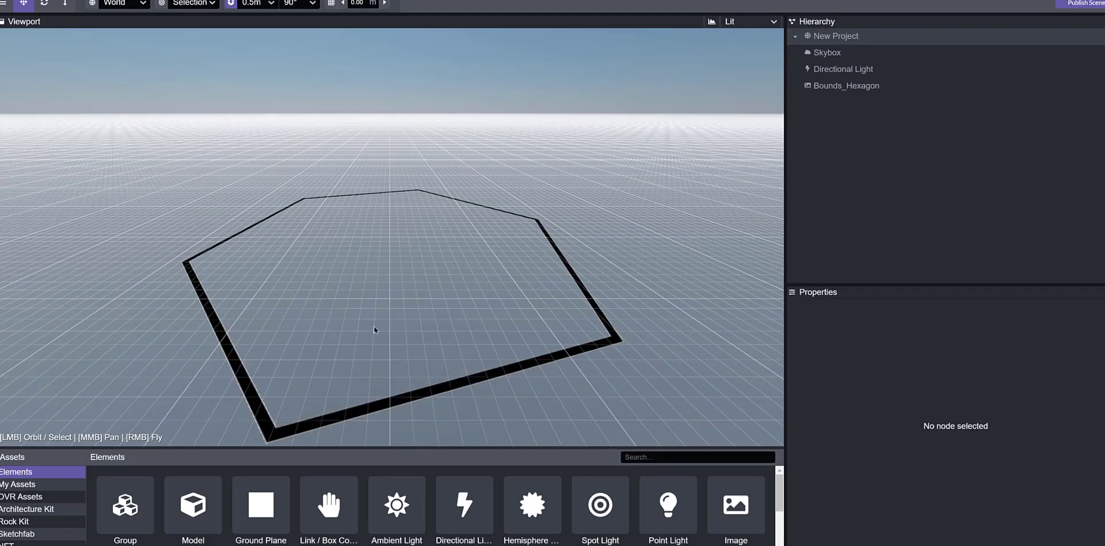
pyautogui.moveTo(374, 330); pyautogui.dragTo(387, 309)
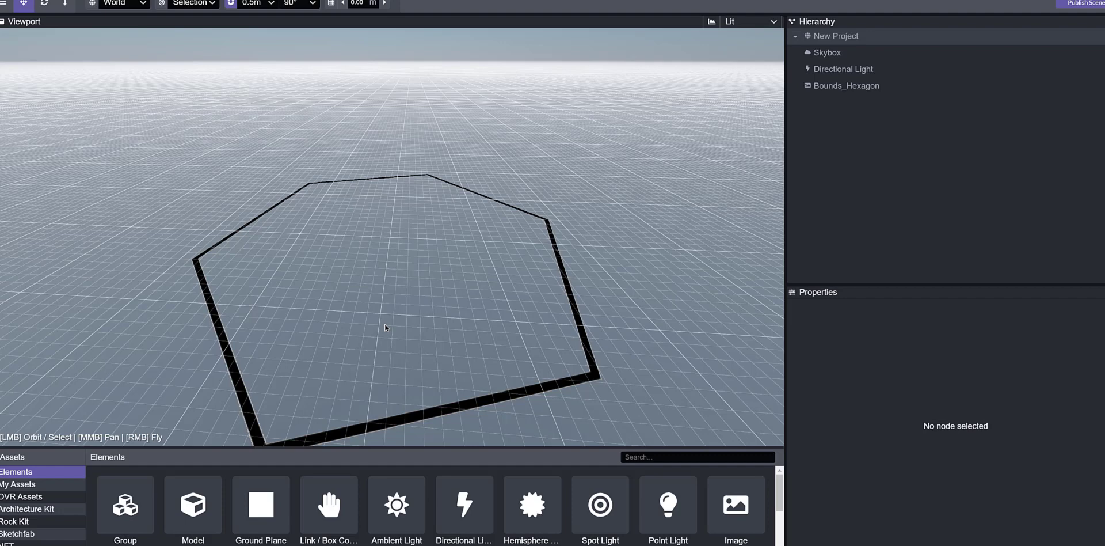
pyautogui.moveTo(823, 8)
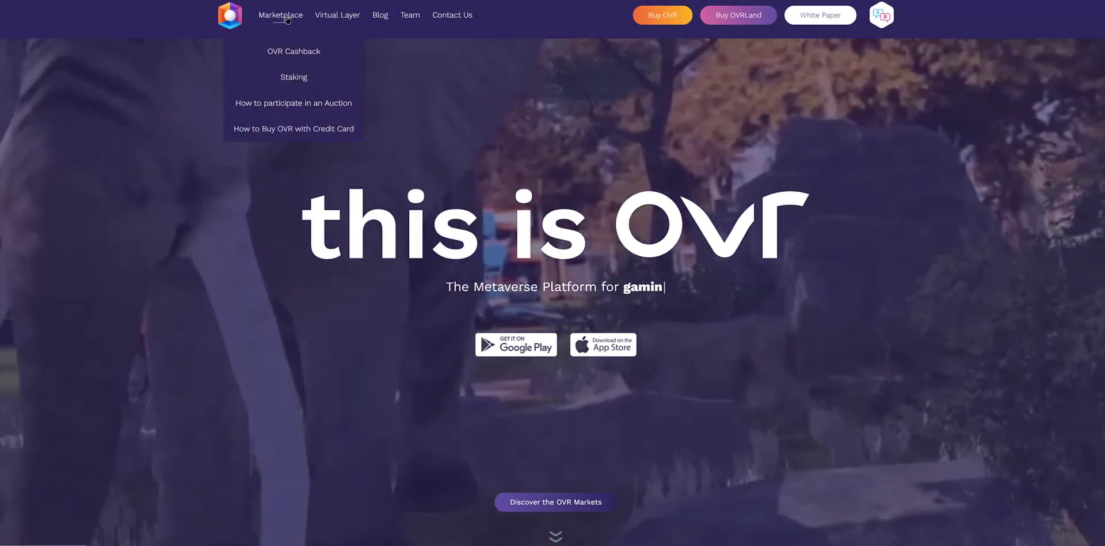
# Enter the OVR Marketplace from Visit Marketplace and log in with the off-chain credentials
pyautogui.click(281, 15)
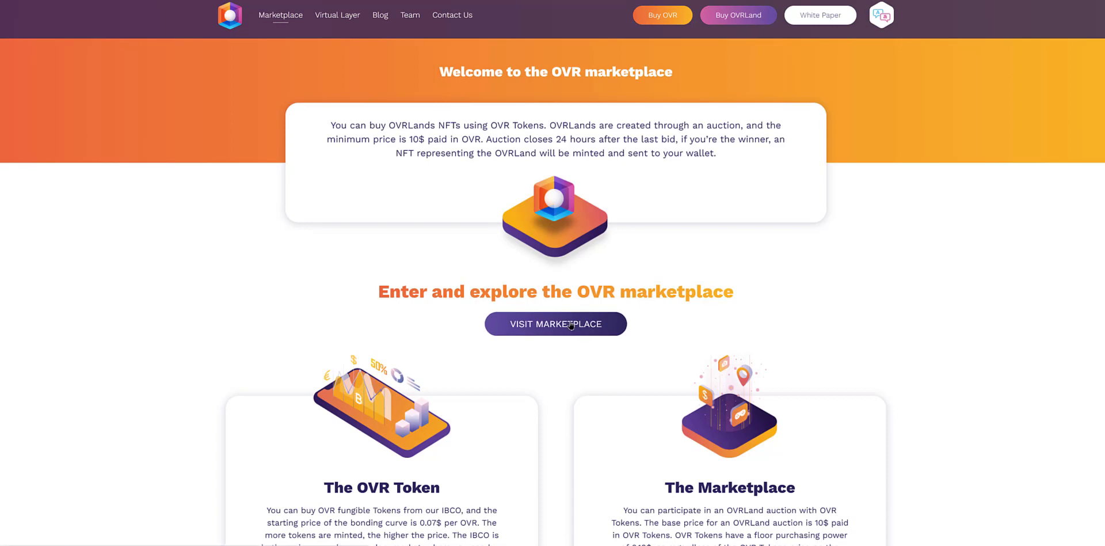
pyautogui.click(555, 323)
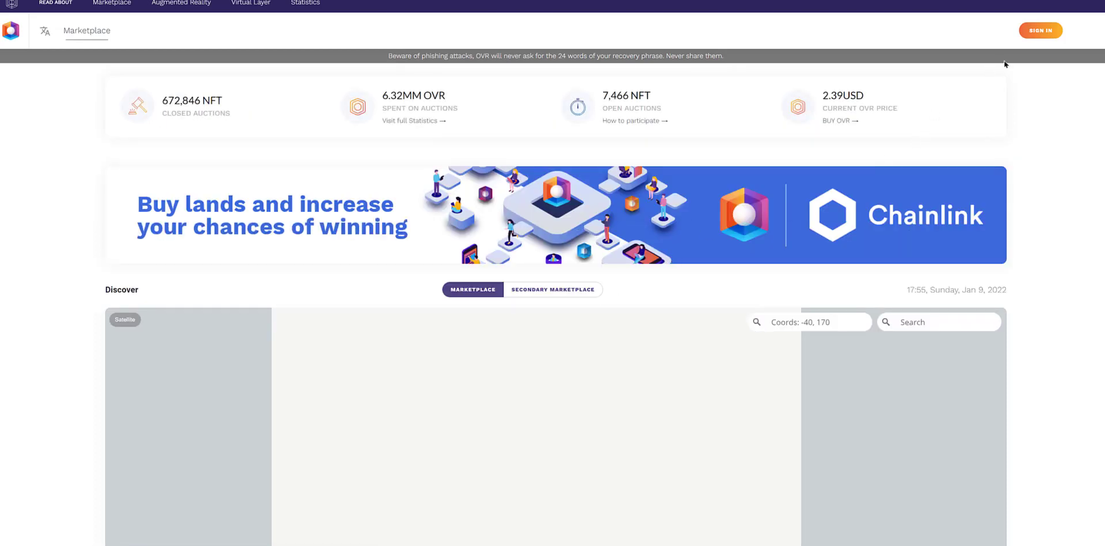
pyautogui.click(1041, 30)
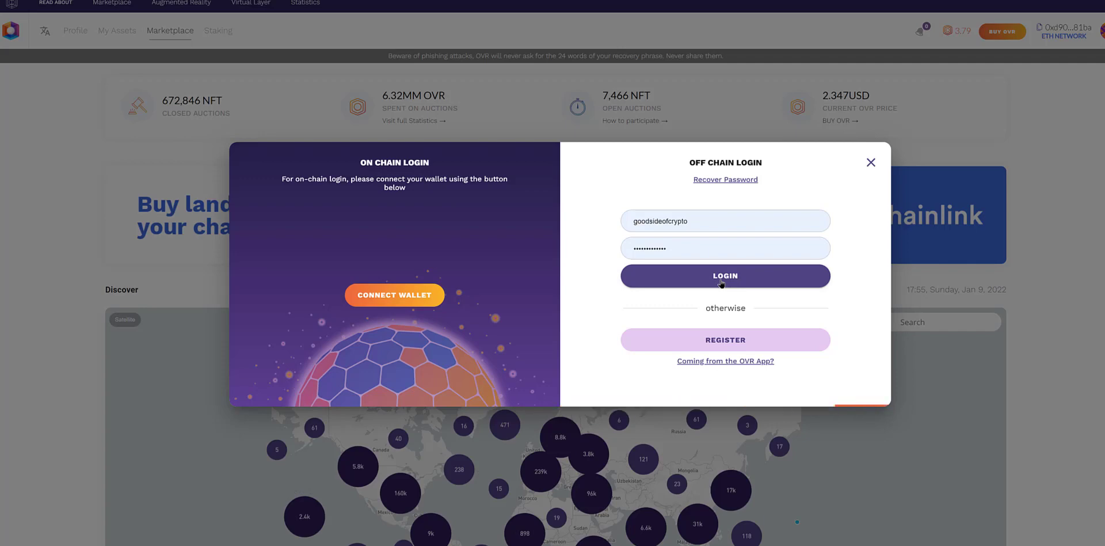
pyautogui.click(724, 275)
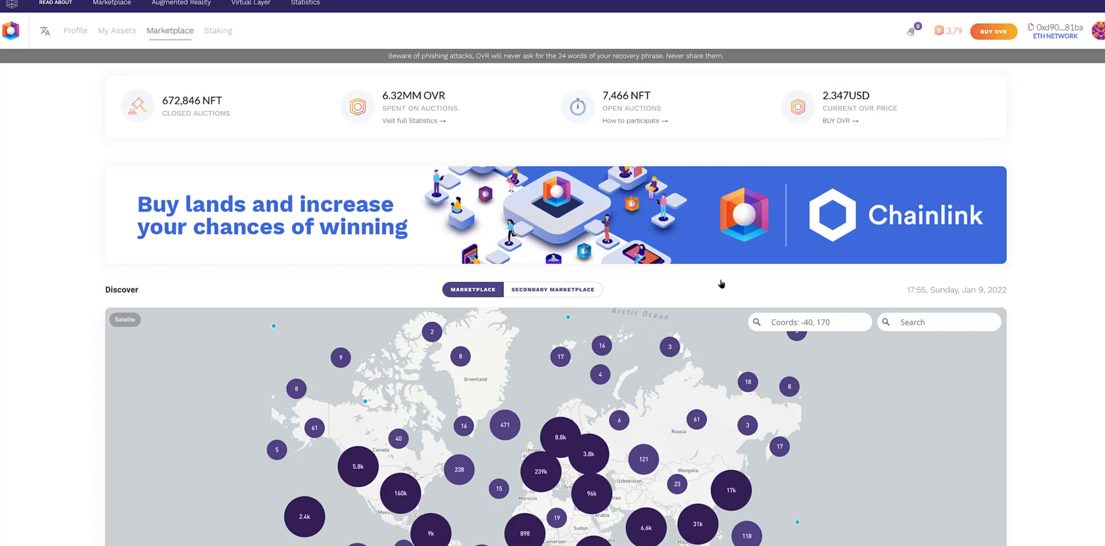
pyautogui.moveTo(1057, 52)
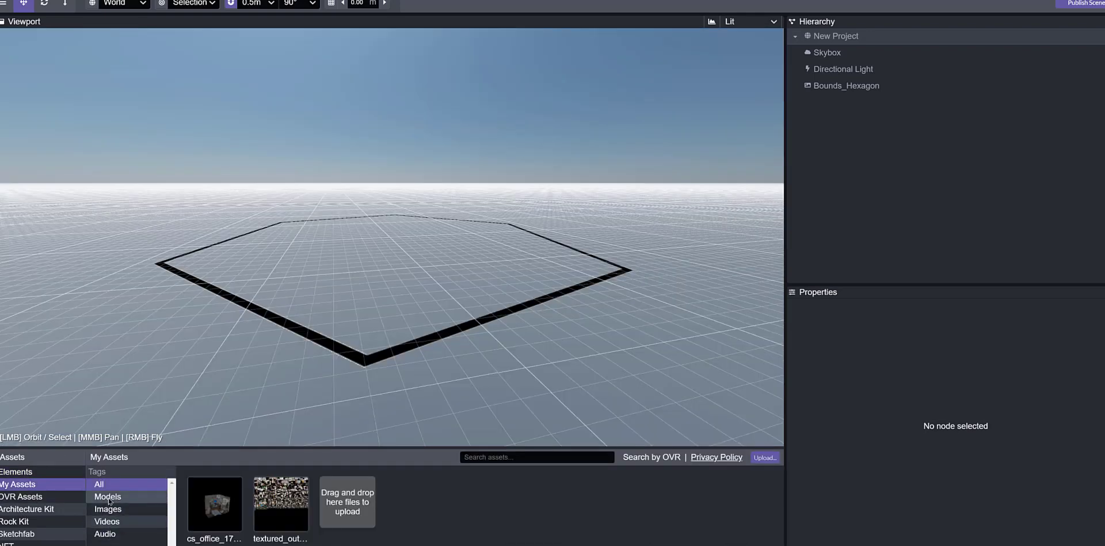
# Filter My Assets to Models, then Images, then back to Models showing the office scan
pyautogui.click(109, 496)
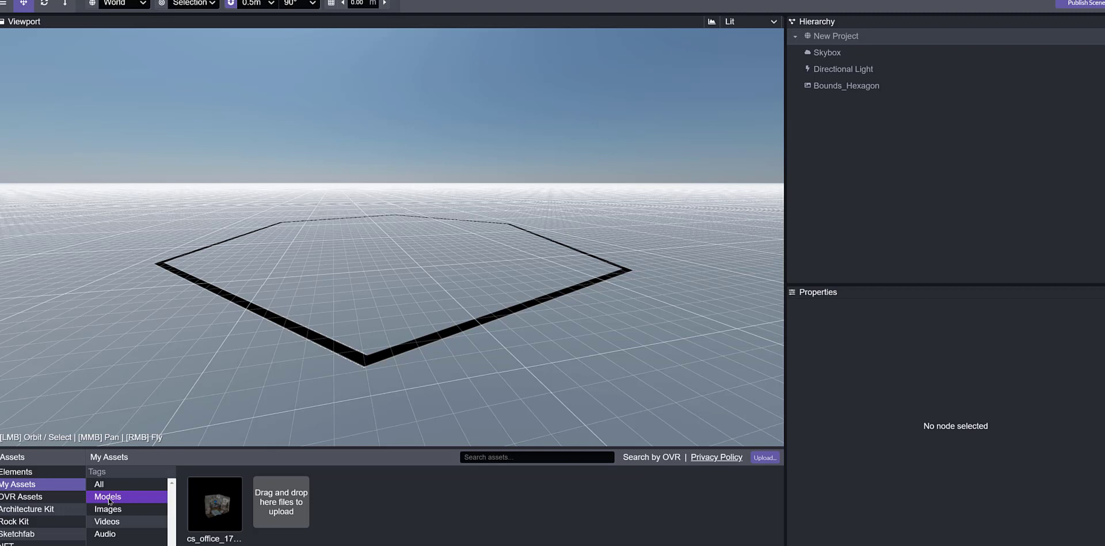
pyautogui.moveTo(109, 509)
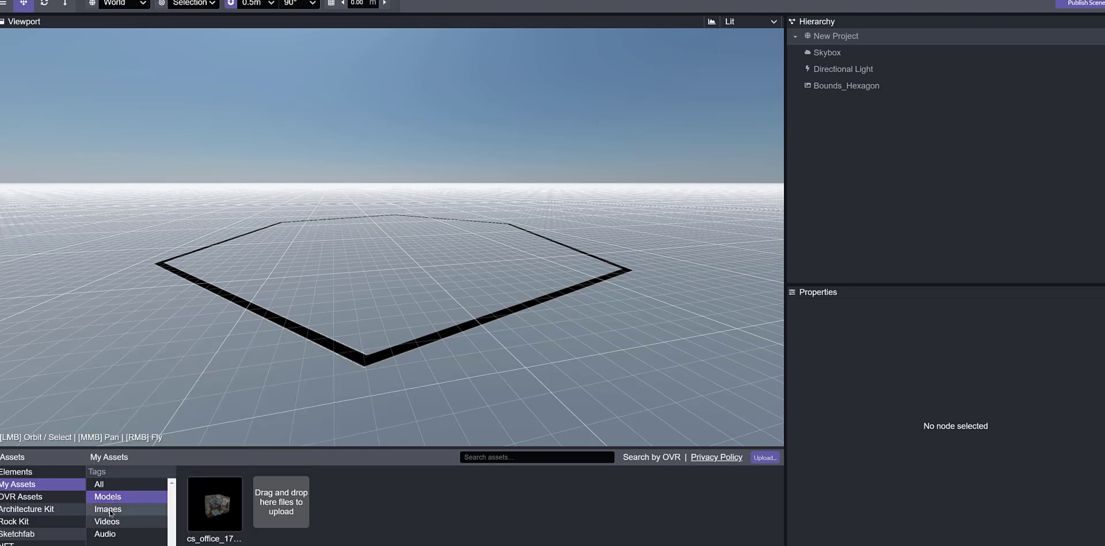
pyautogui.click(108, 509)
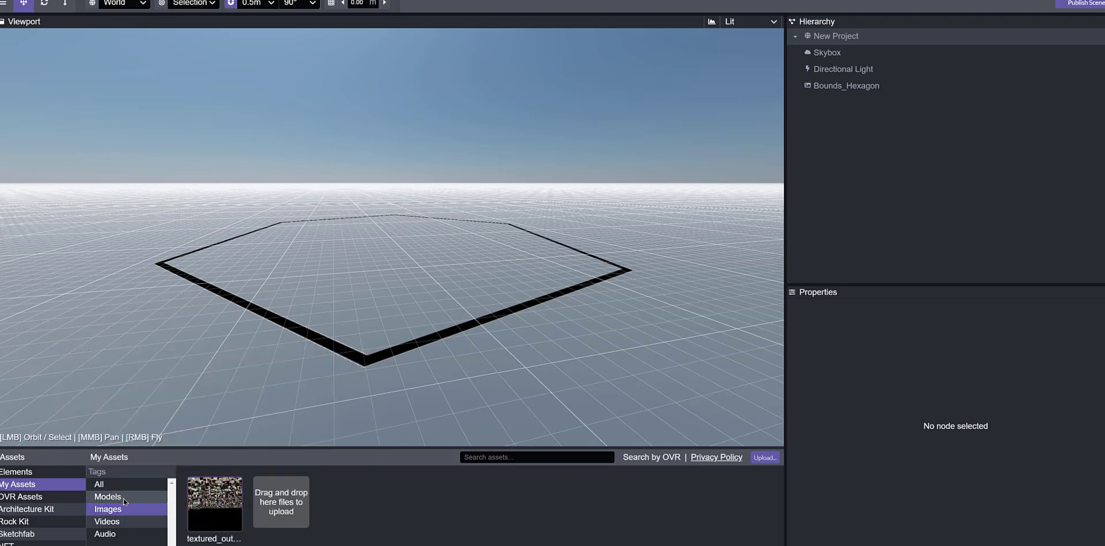
pyautogui.click(108, 496)
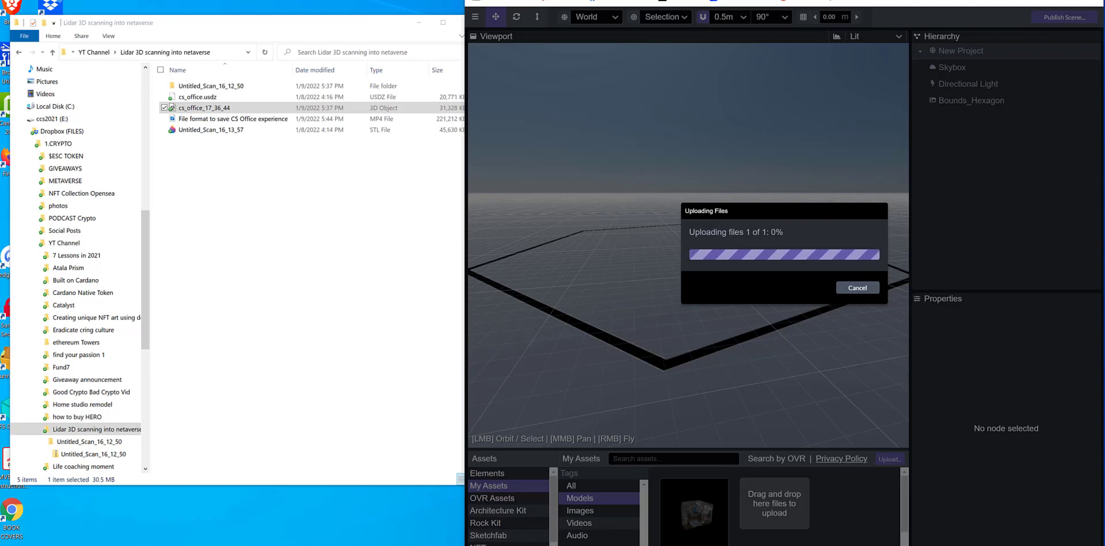
# Upload cs_office_17_36_44 into My Assets as a second office scan model
pyautogui.click(857, 286)
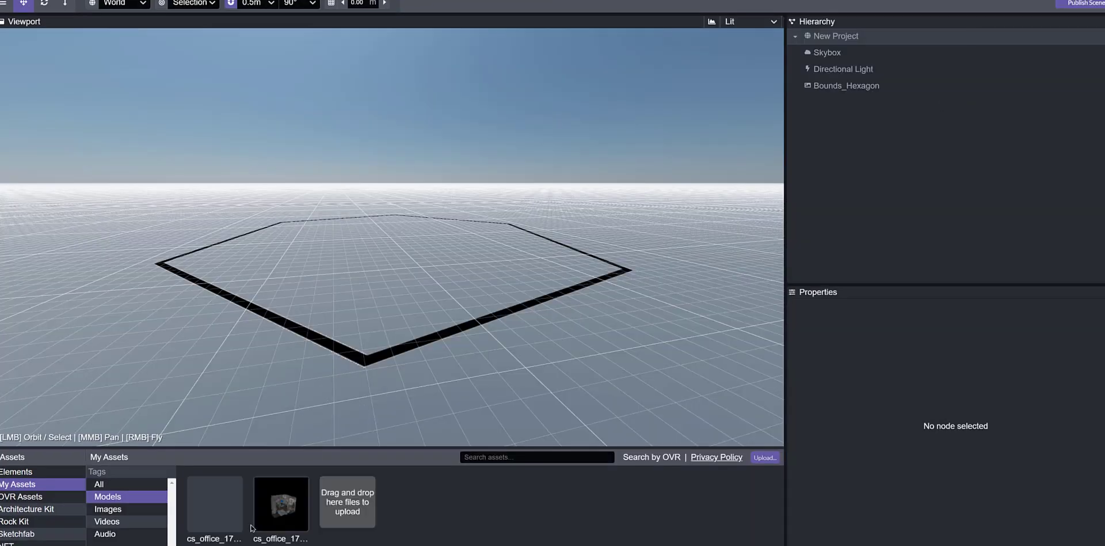
pyautogui.moveTo(215, 504)
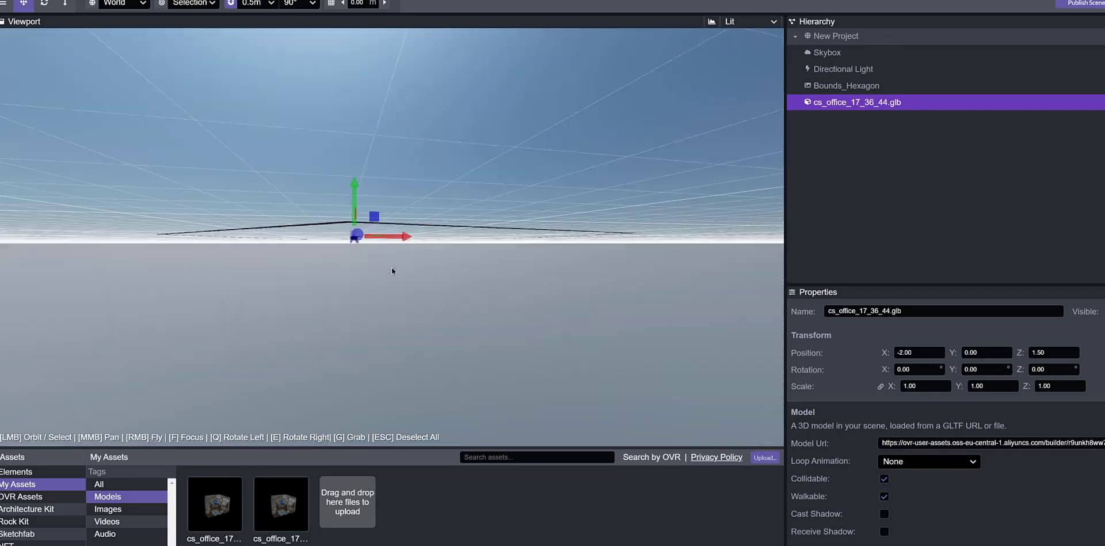
# Pull the viewport back to see the cs_office model standing in the hexagon
pyautogui.moveTo(391, 272); pyautogui.dragTo(398, 305)
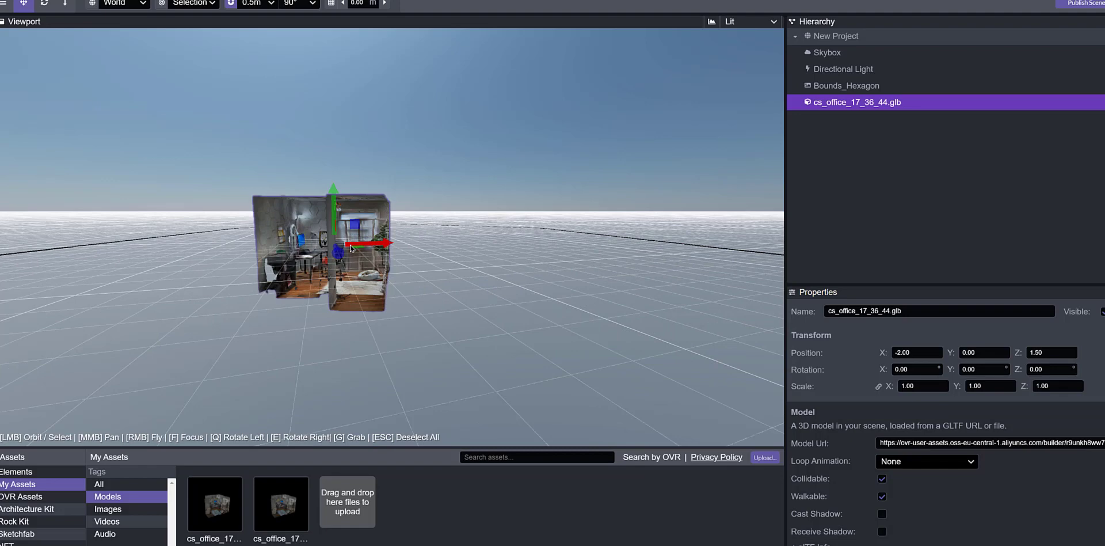
pyautogui.moveTo(372, 252)
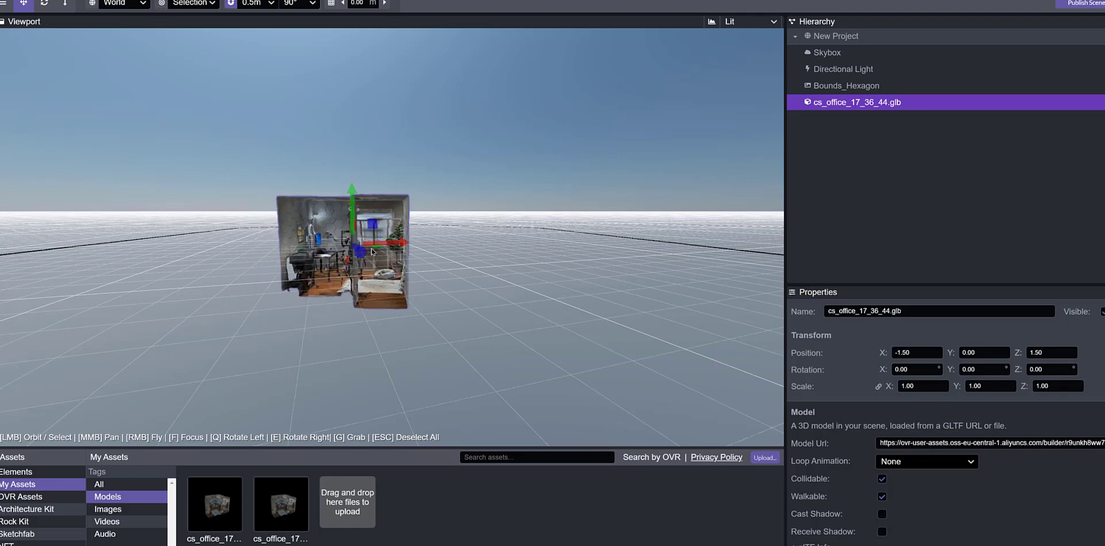
pyautogui.moveTo(395, 331)
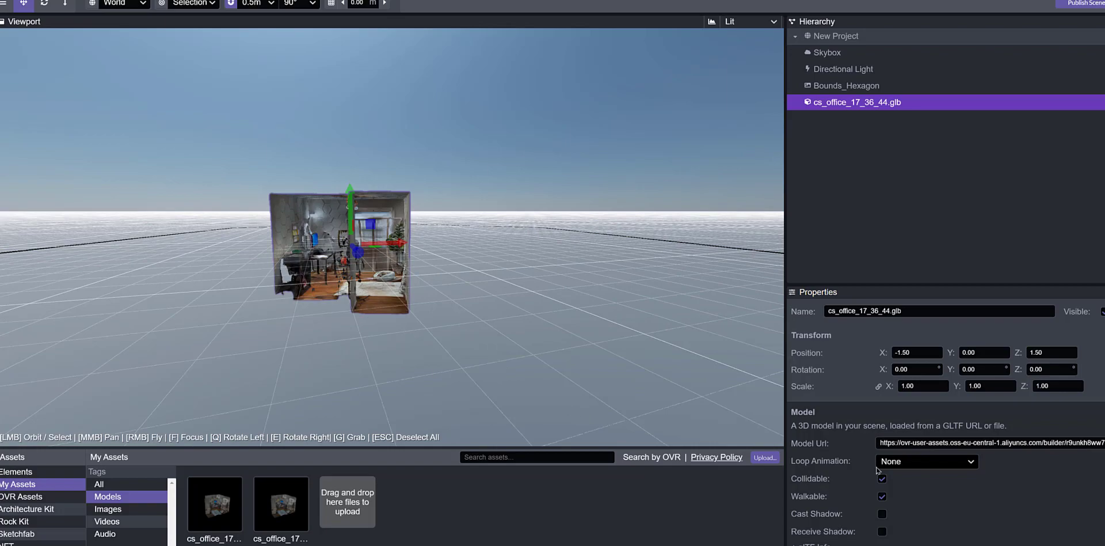
# From Publish Scene, rename the project to 'Cheryl Office' and save it
pyautogui.click(1085, 2)
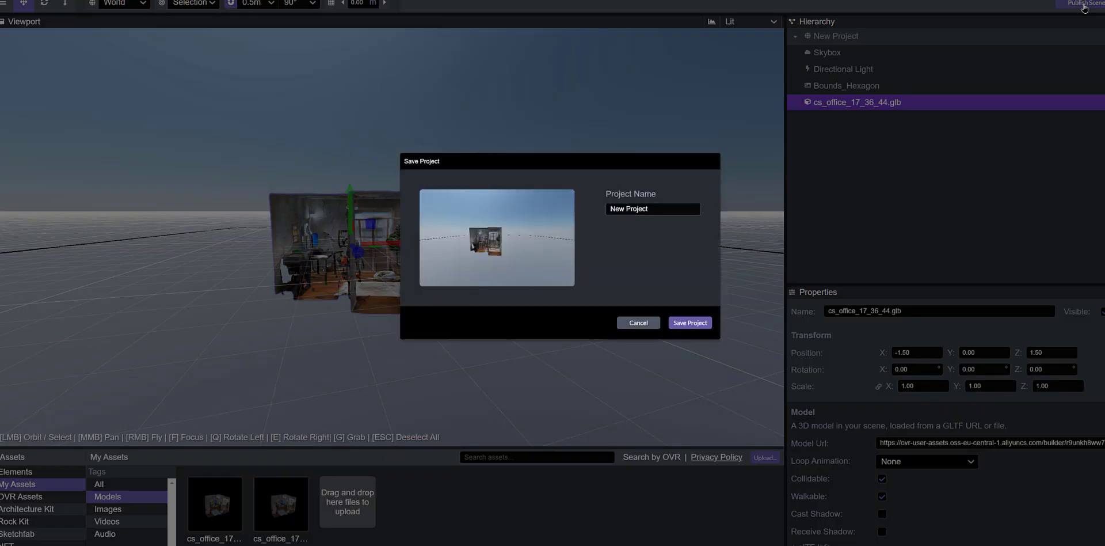
pyautogui.moveTo(884, 86)
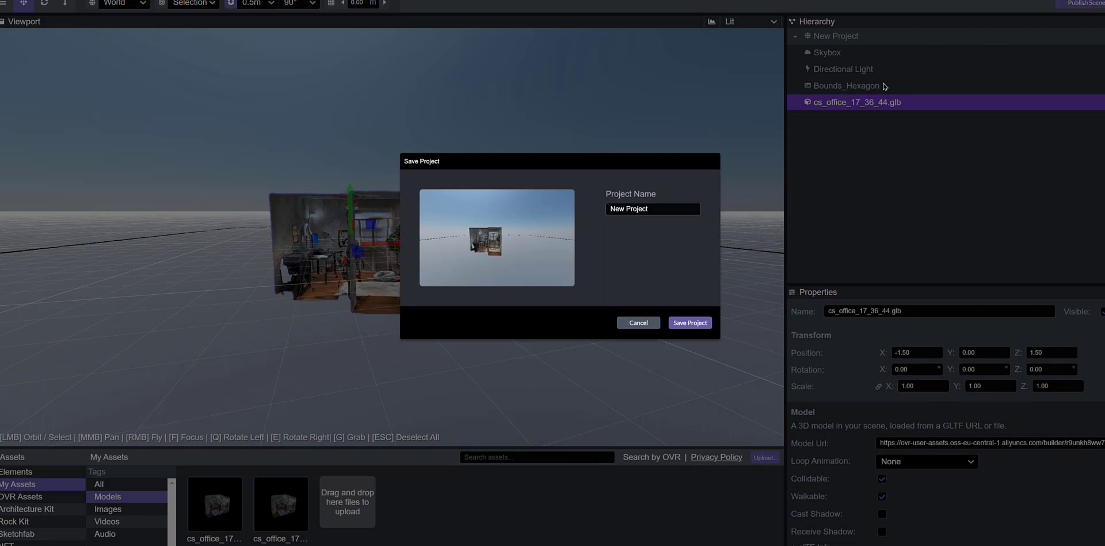
pyautogui.tripleClick(651, 209)
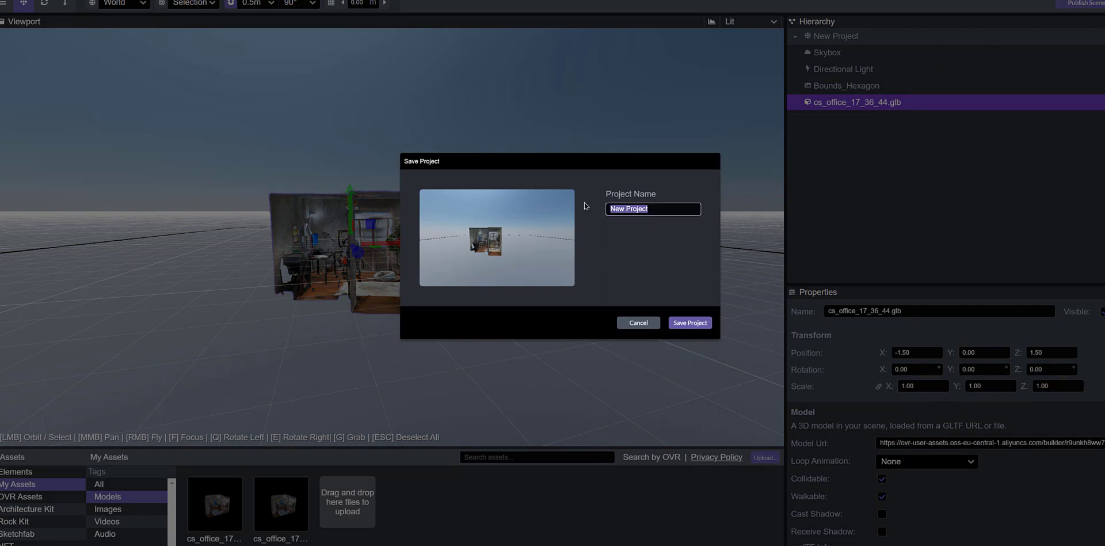
pyautogui.write('Cheryl O')
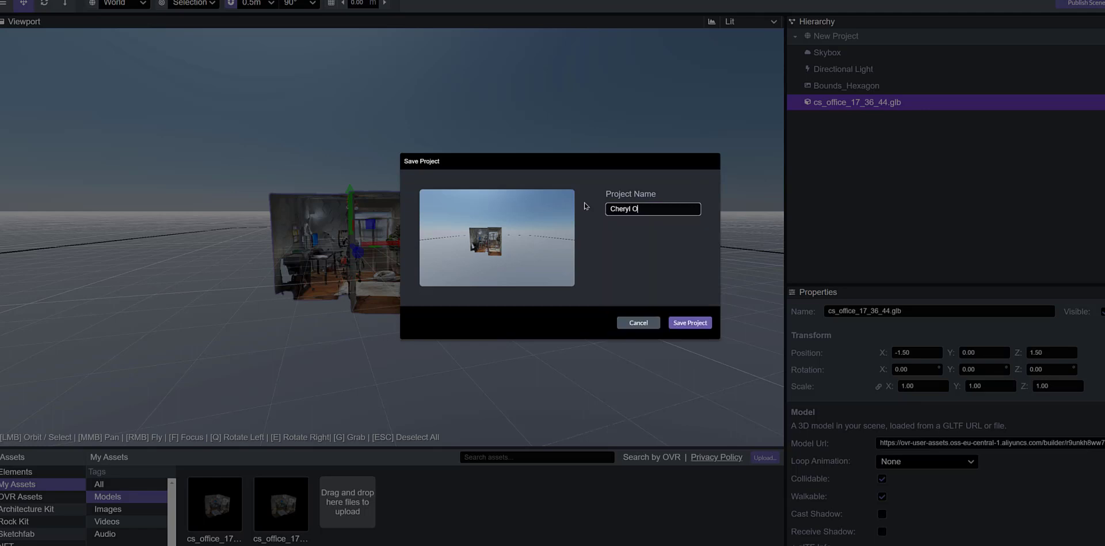
pyautogui.write('ffice')
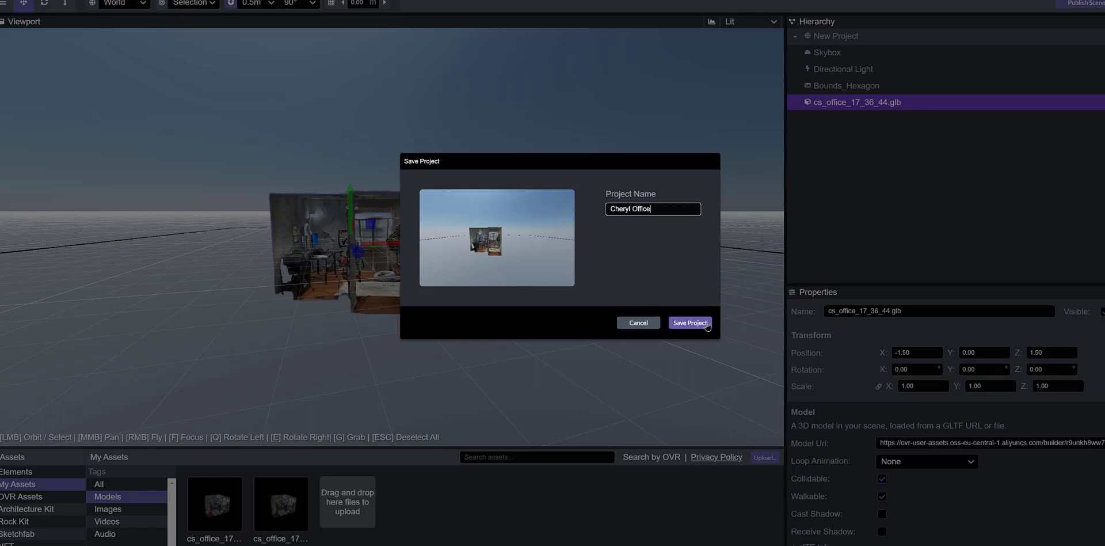
pyautogui.click(689, 323)
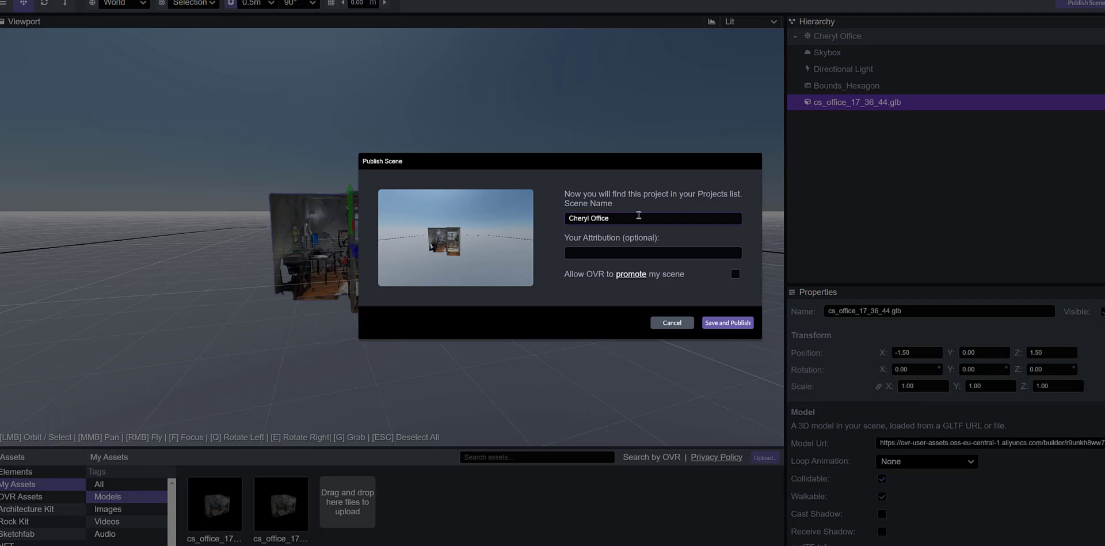
pyautogui.moveTo(609, 281)
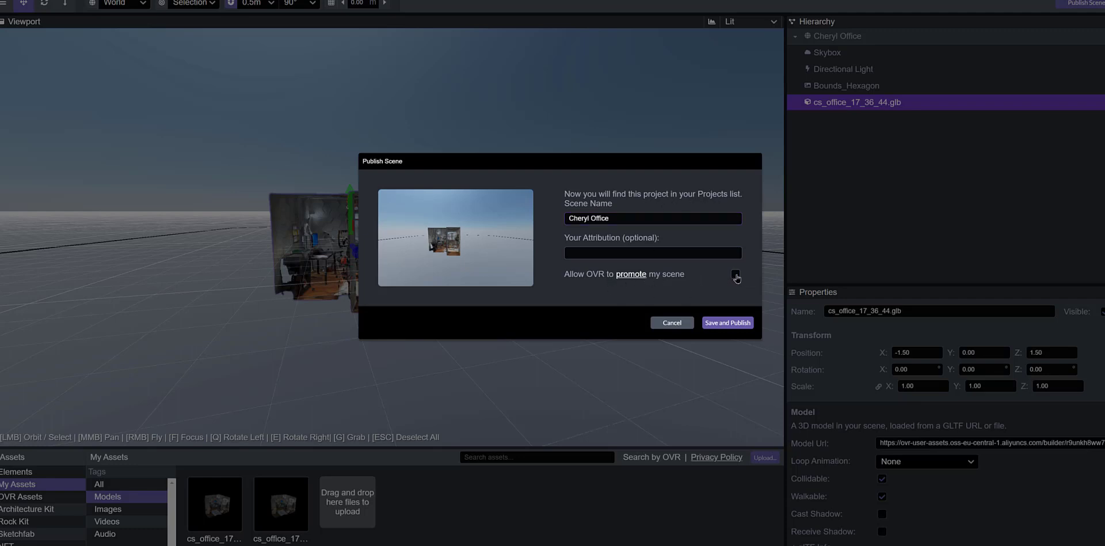
# Allow OVR to promote the scene and submit Cheryl Office with Save and Publish
pyautogui.click(735, 274)
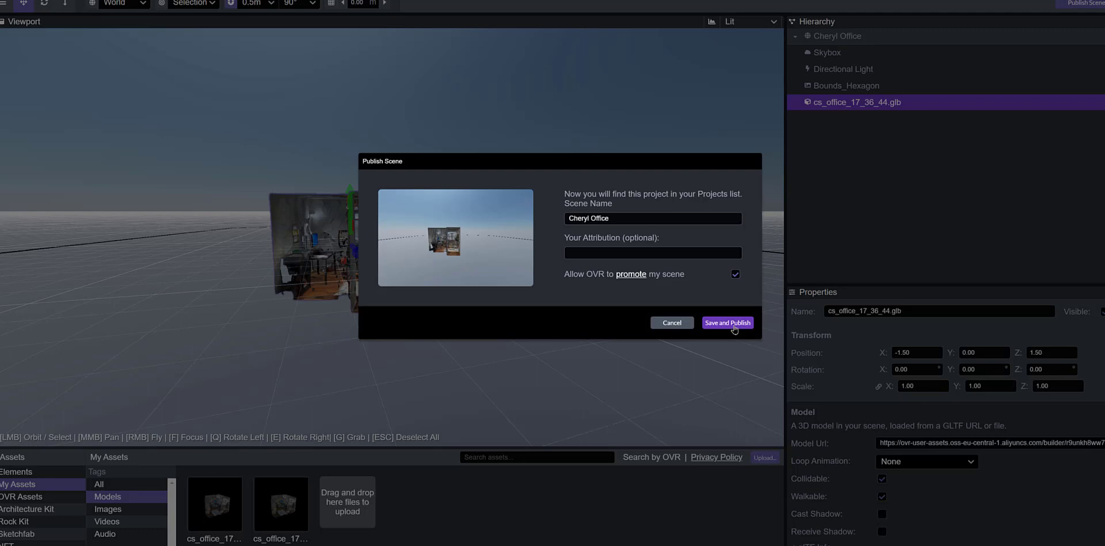
pyautogui.click(727, 323)
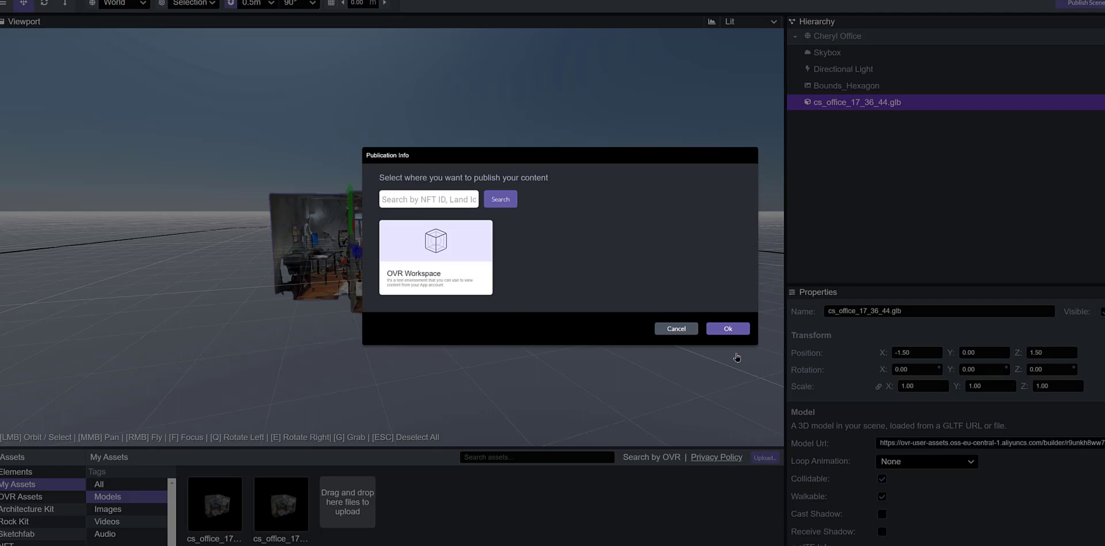
pyautogui.moveTo(541, 214)
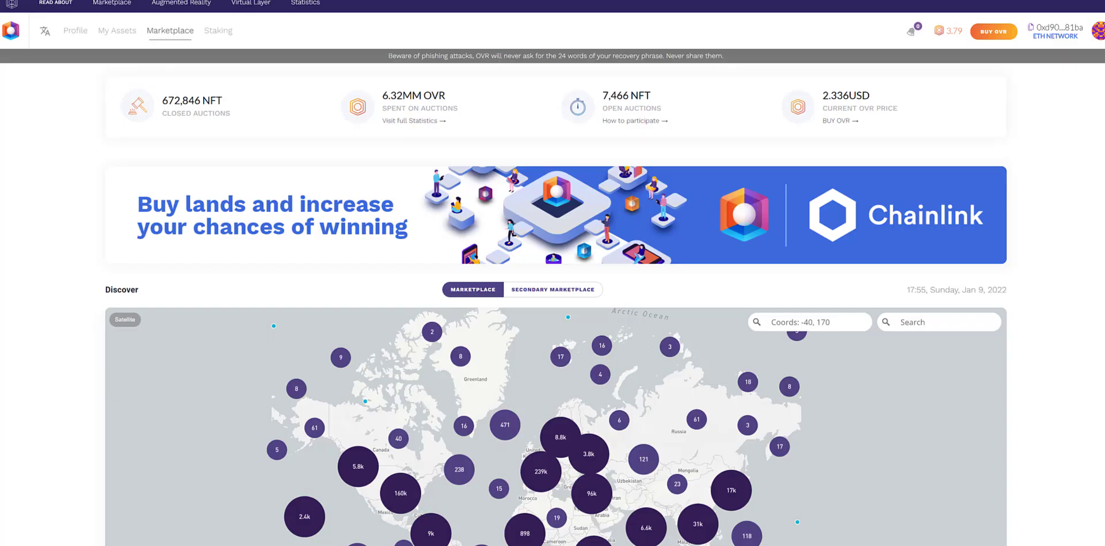
pyautogui.moveTo(116, 30)
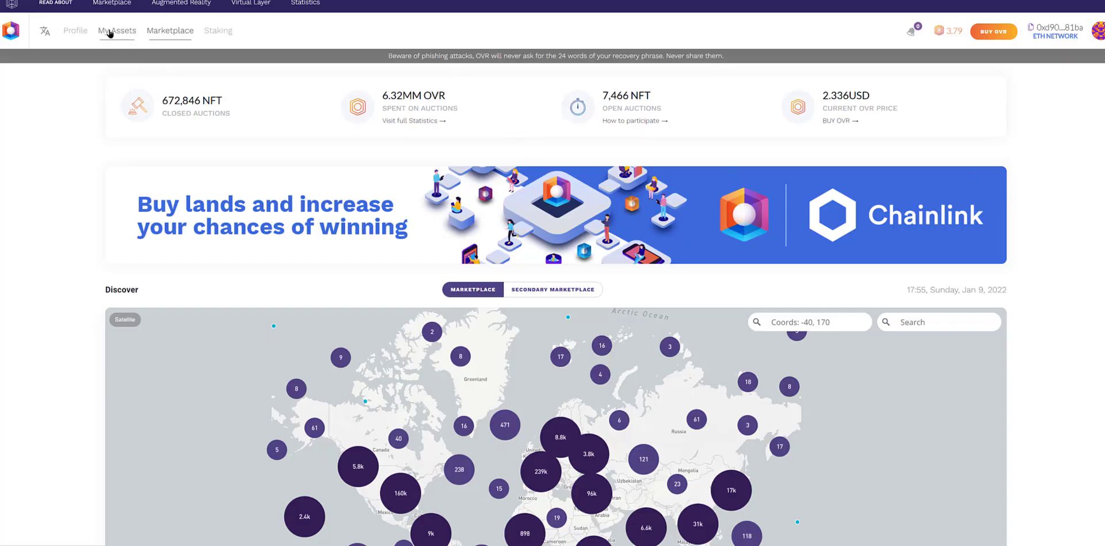
# From owned assets, open the widely.snap.figurine land in Fredericksburg and locate its NFT ID
pyautogui.click(116, 30)
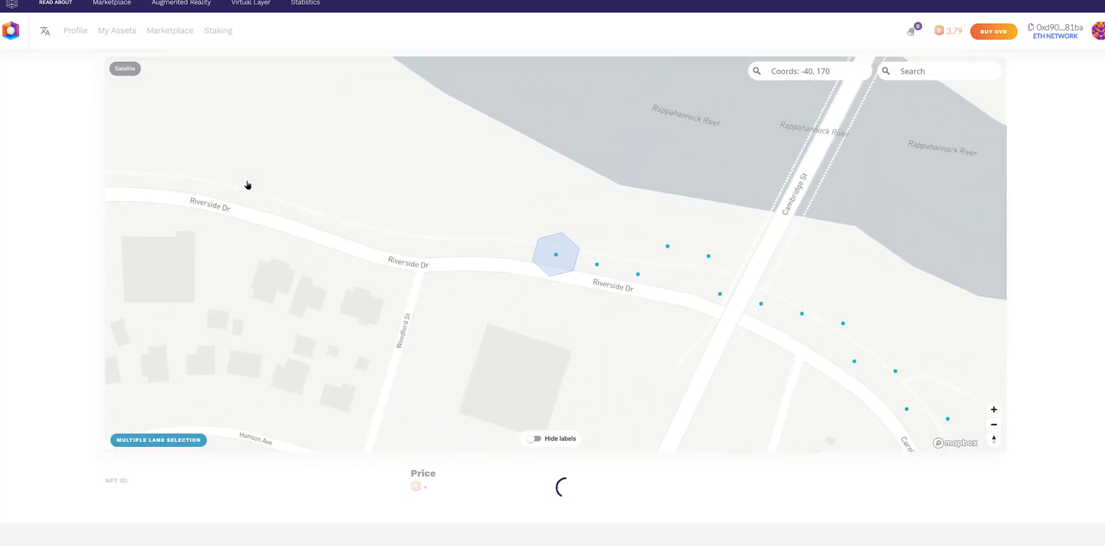
pyautogui.click(555, 254)
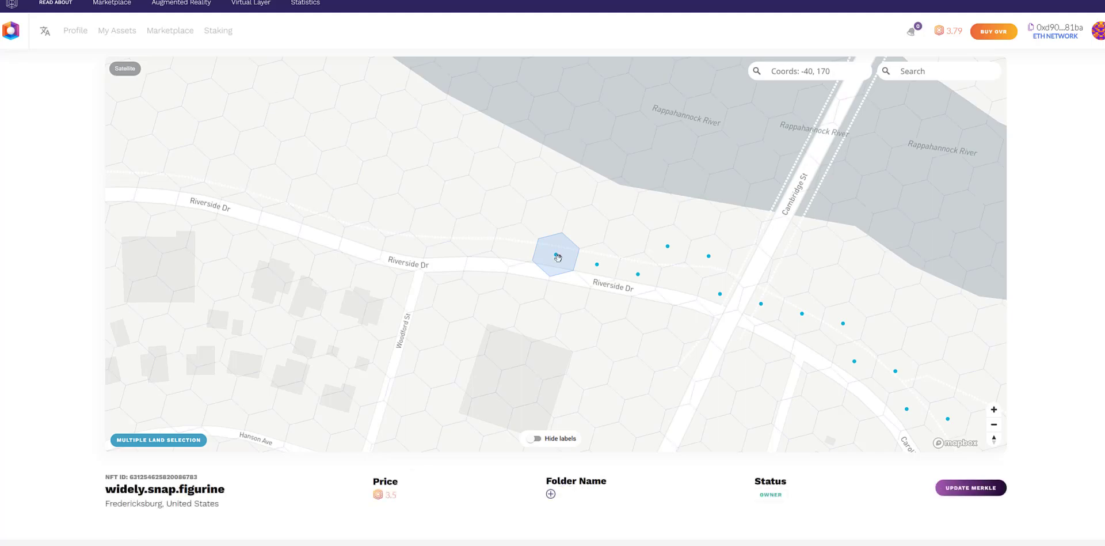
pyautogui.scroll(-3)
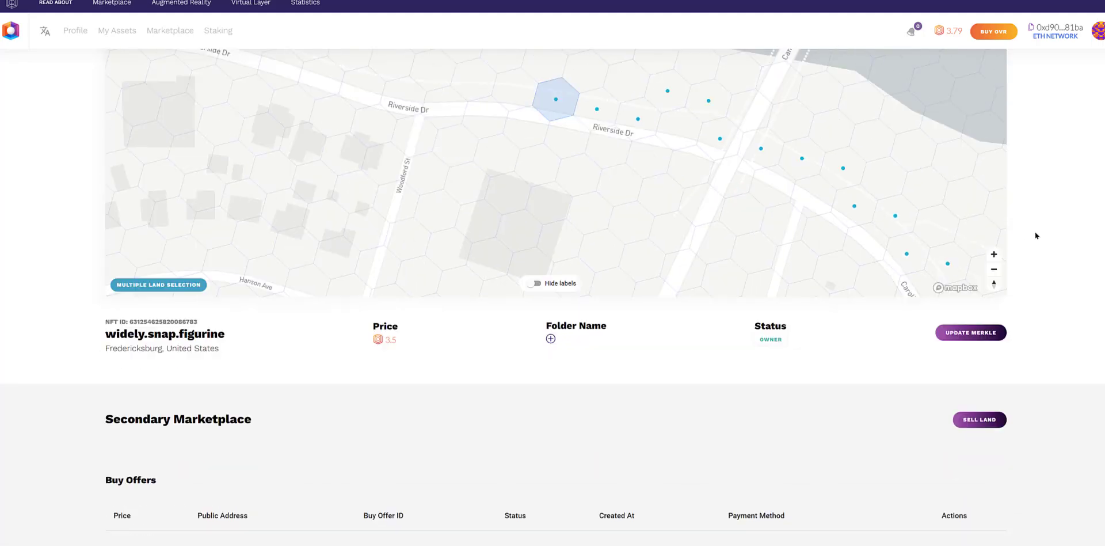
pyautogui.scroll(-3)
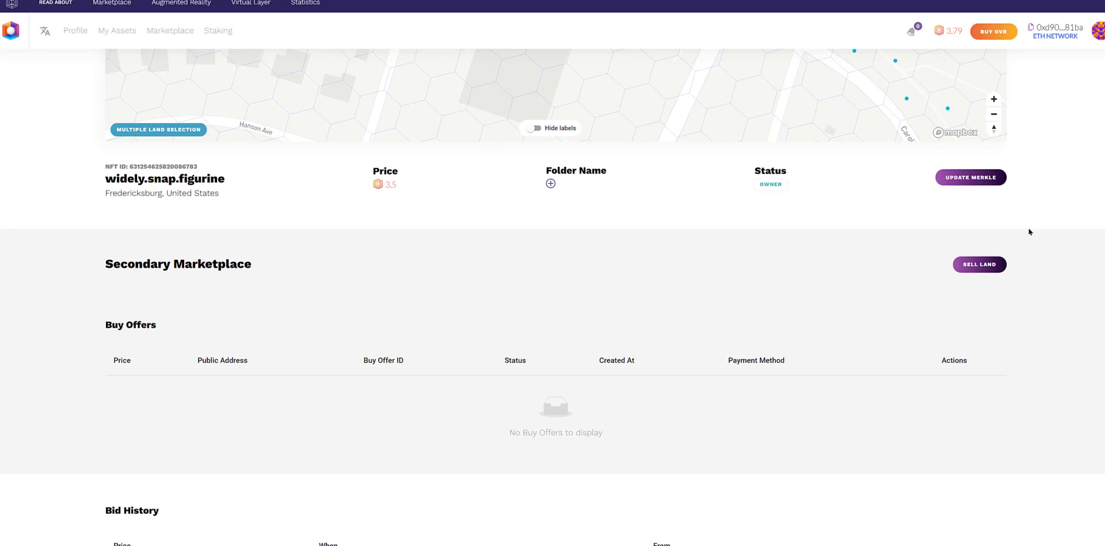
pyautogui.moveTo(131, 166)
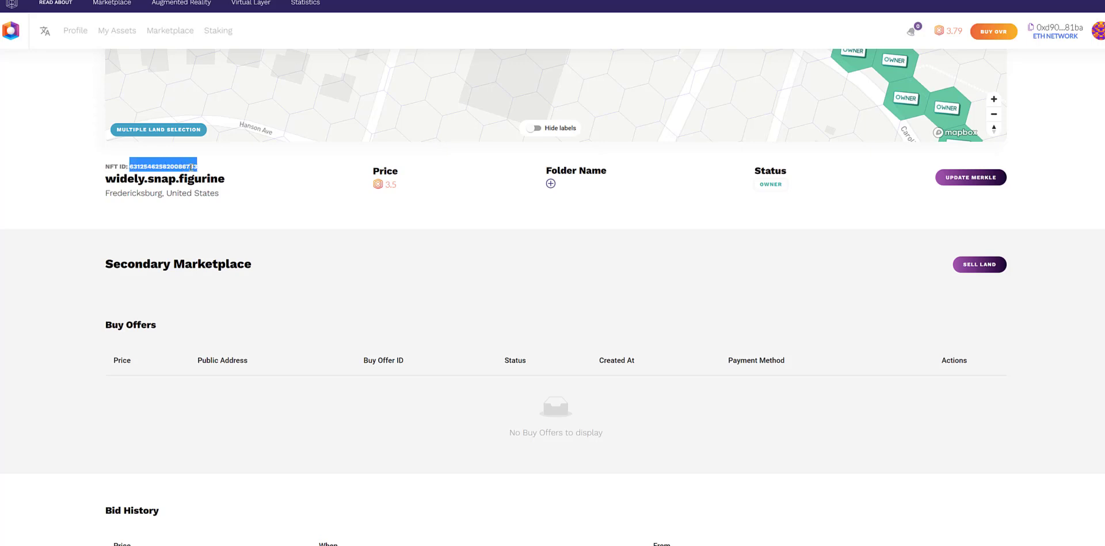
pyautogui.moveTo(212, 177)
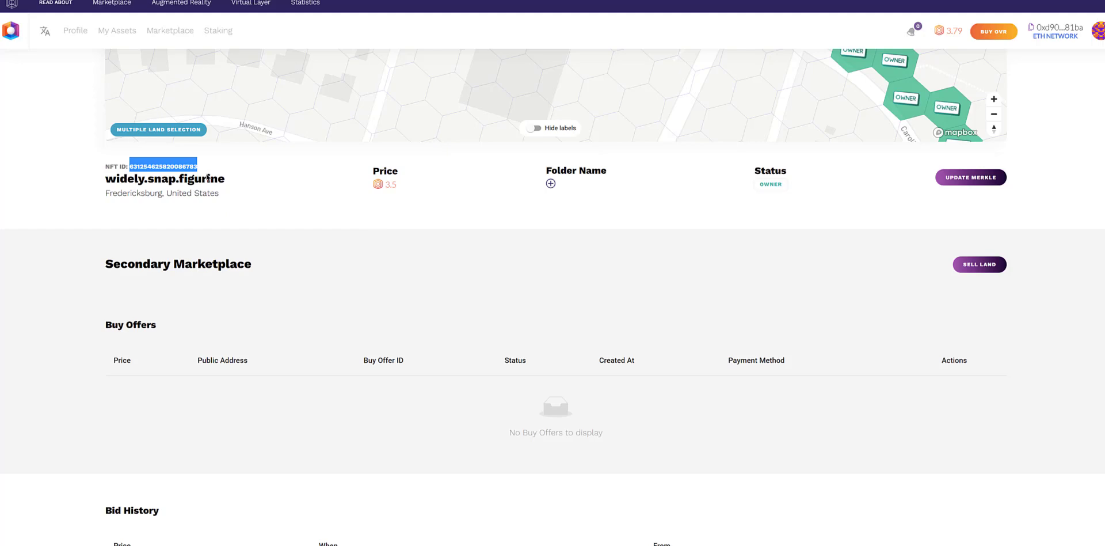
pyautogui.scroll(3)
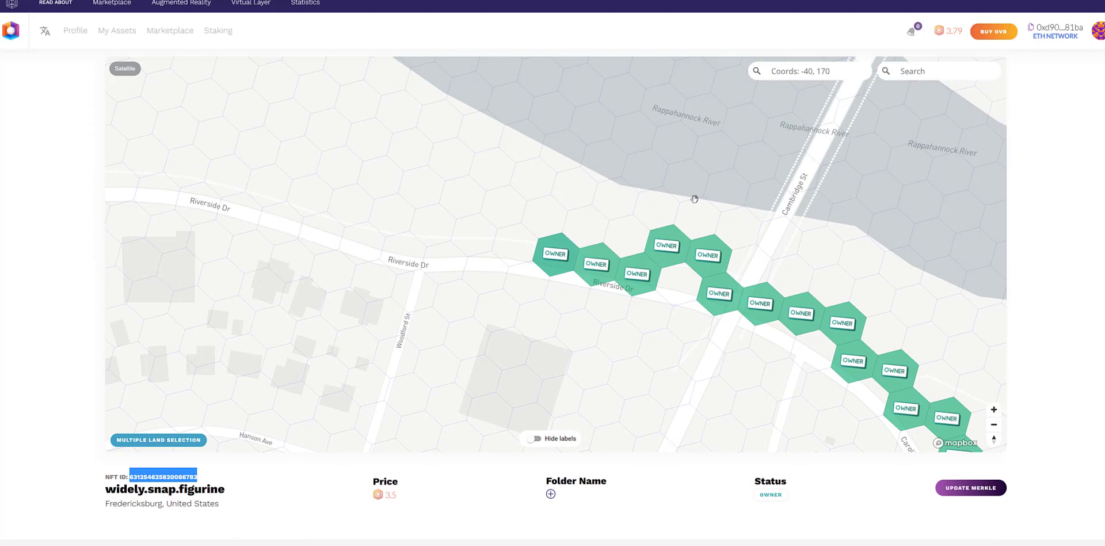
pyautogui.moveTo(523, 20)
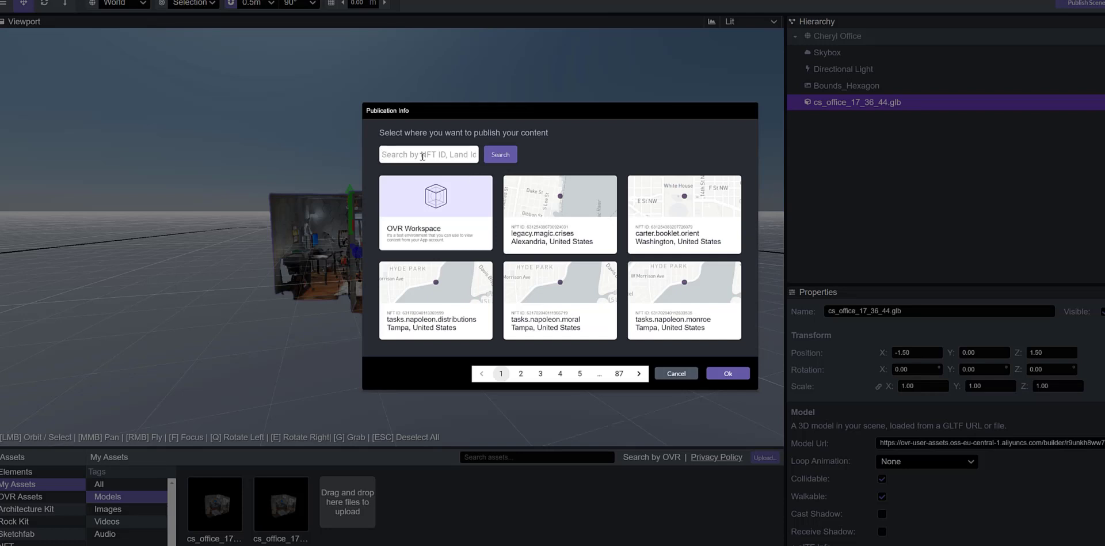
pyautogui.moveTo(442, 374)
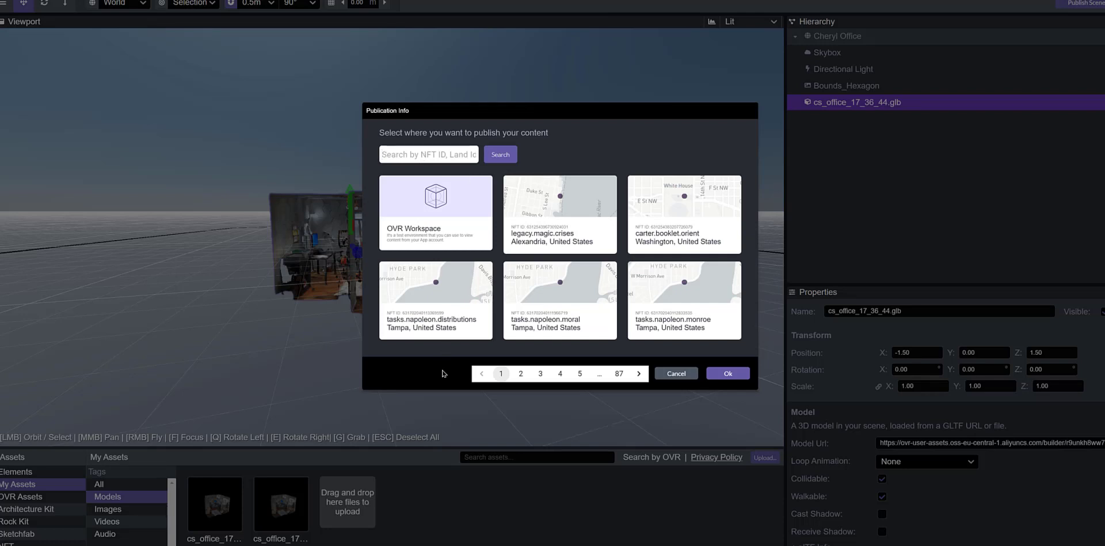
pyautogui.moveTo(445, 327)
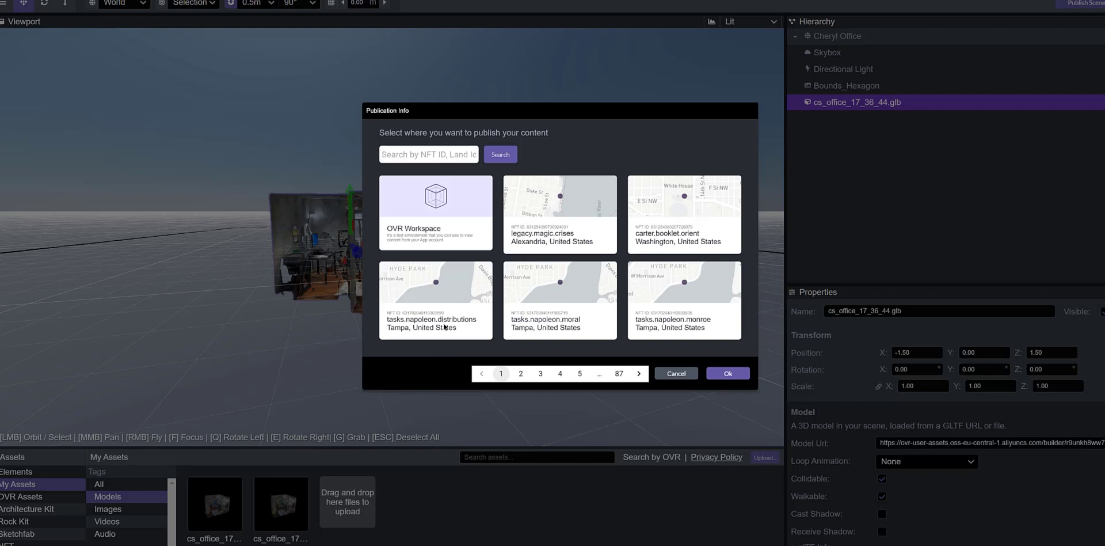
pyautogui.moveTo(511, 231)
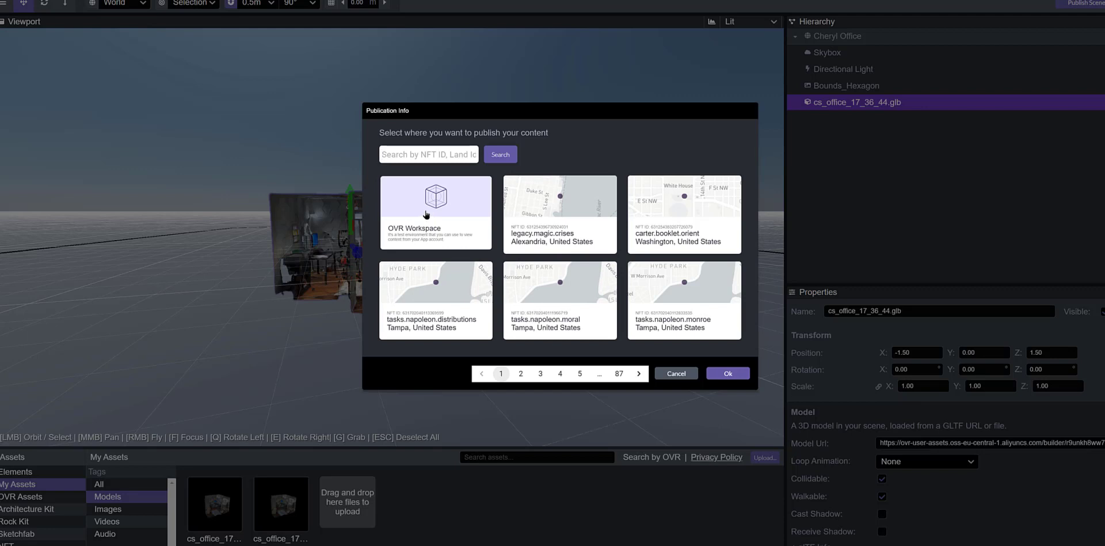
pyautogui.moveTo(566, 273)
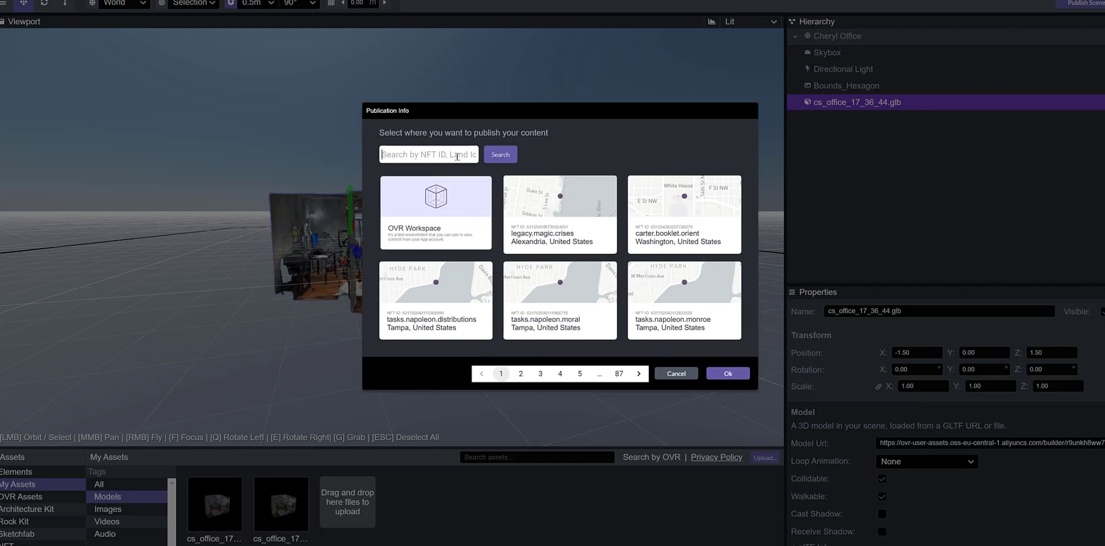
pyautogui.write('63125462582008683')
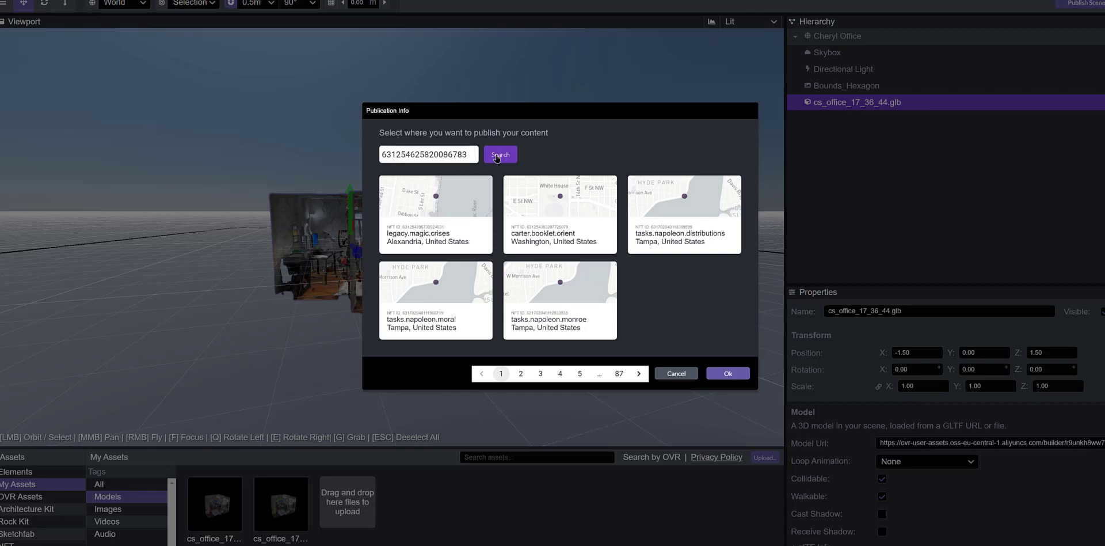
pyautogui.click(499, 154)
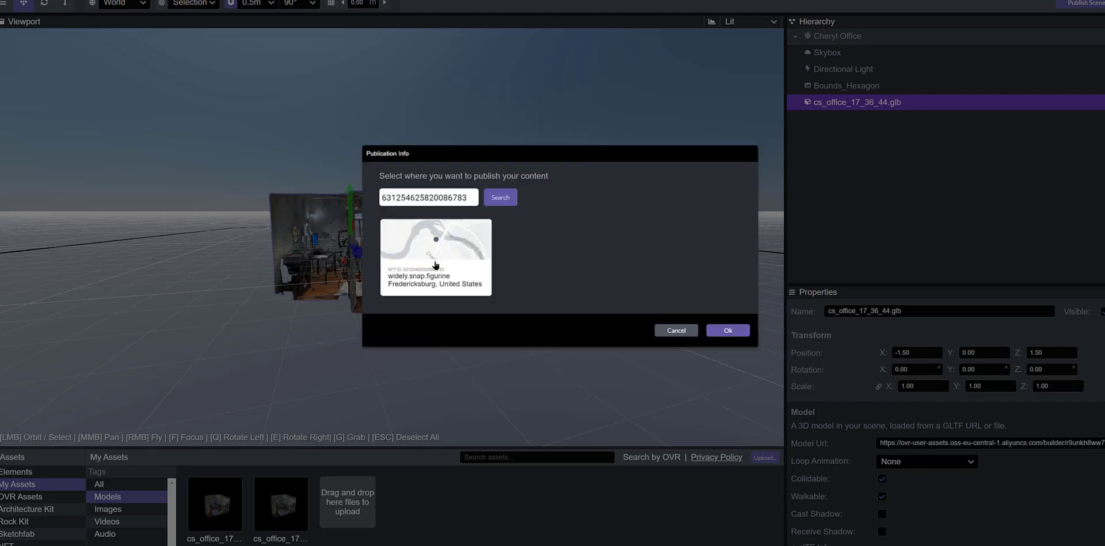
pyautogui.click(435, 256)
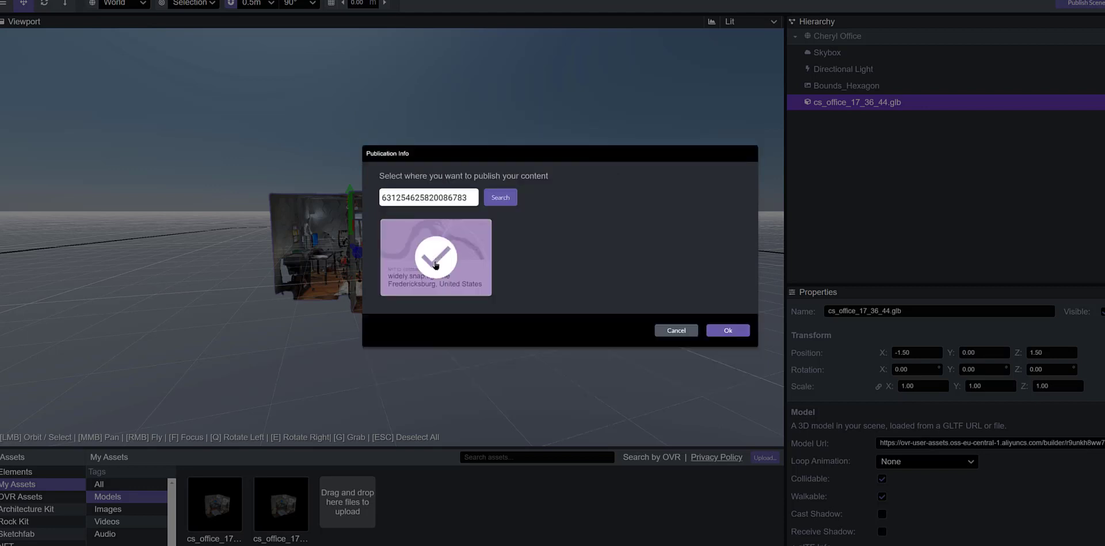
pyautogui.moveTo(727, 331)
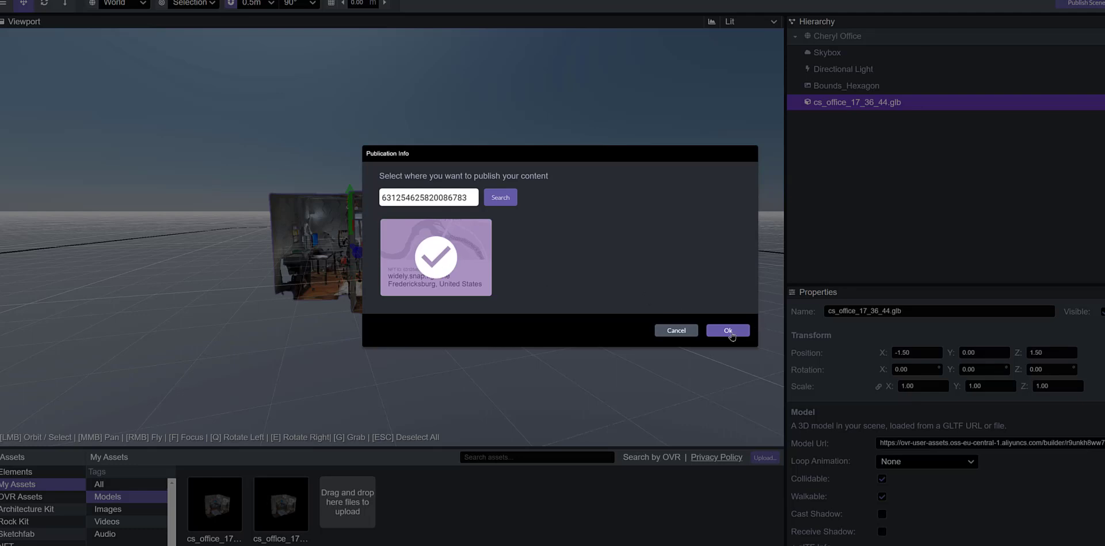
pyautogui.click(728, 330)
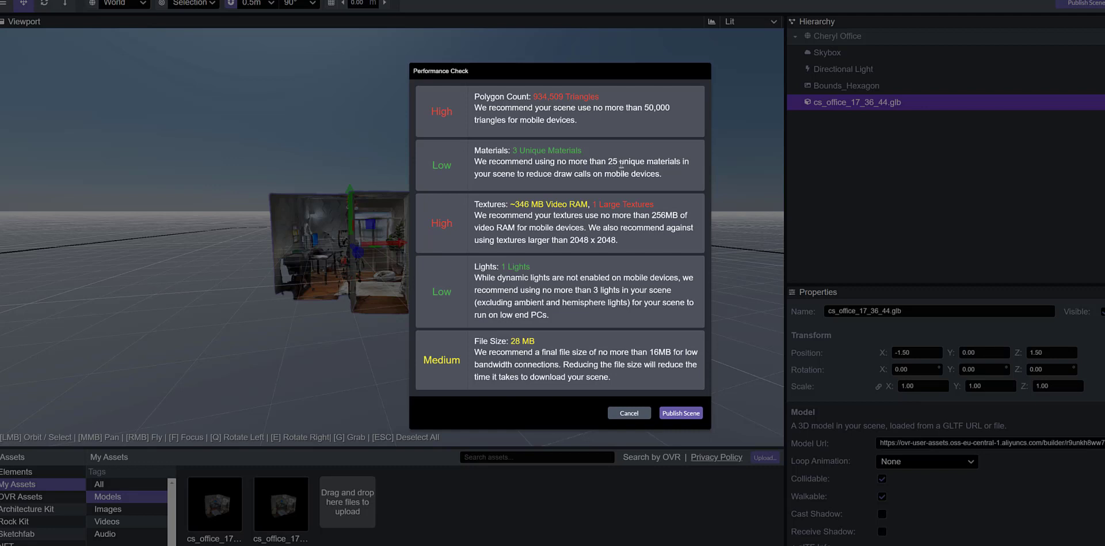
pyautogui.moveTo(671, 398)
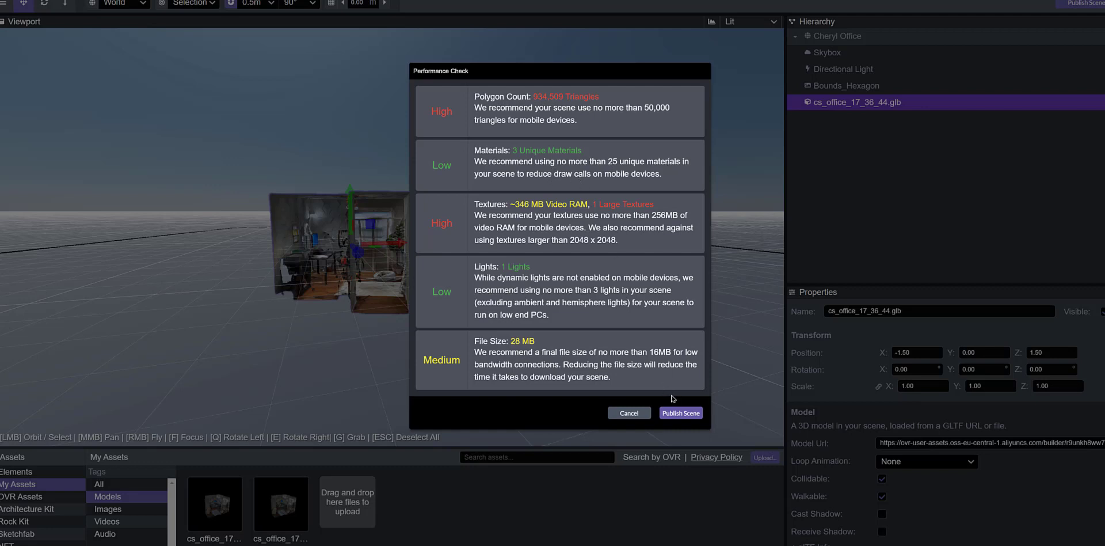
# Publish Cheryl Office past the polygon and texture warnings and dismiss the Scene Published message
pyautogui.click(679, 412)
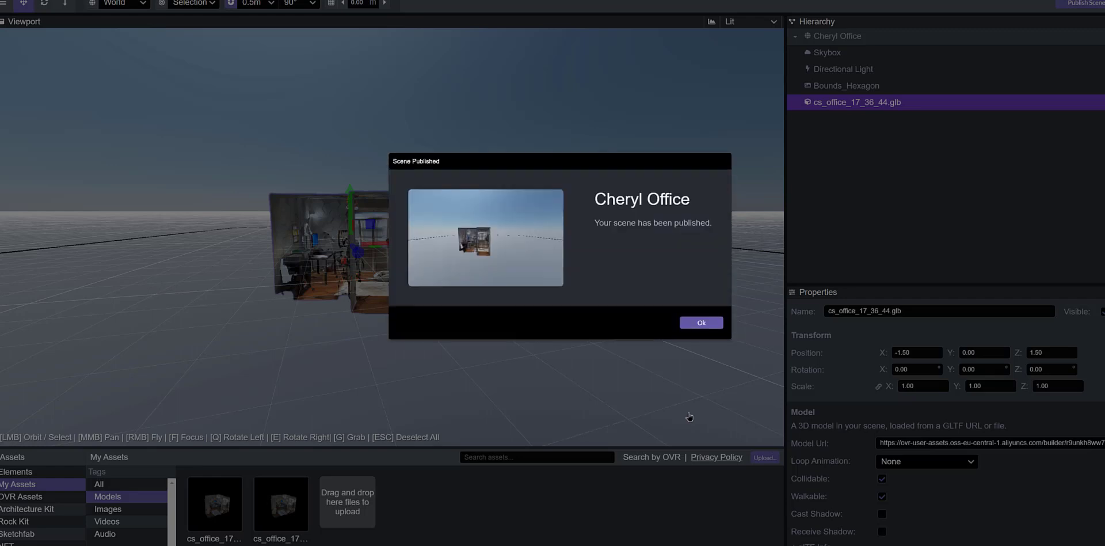
pyautogui.click(701, 322)
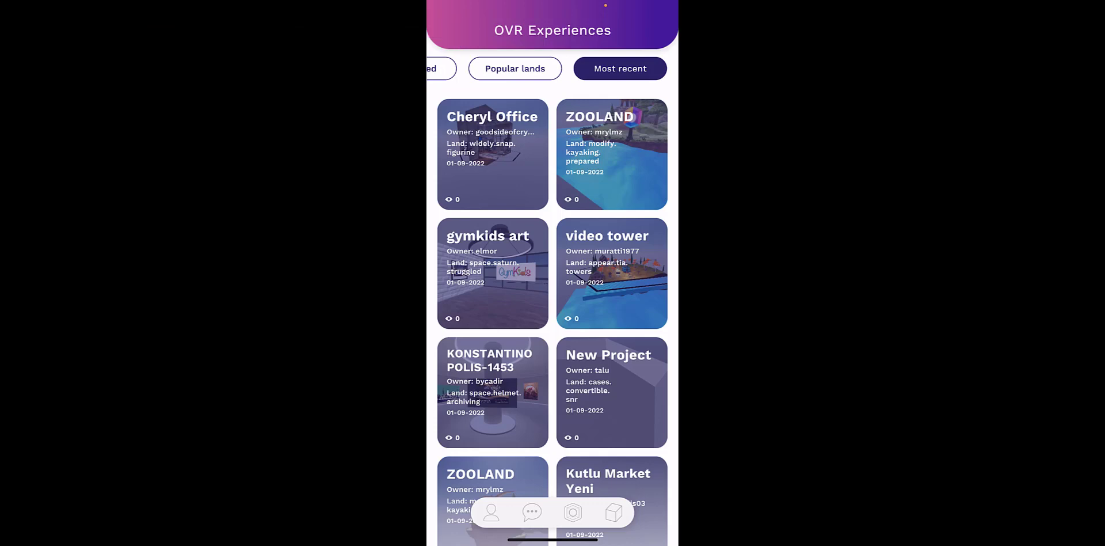
# Open Cheryl Office under Most recent, show the widely.snap.figurine hex details and choose Live Experience Remotely
pyautogui.click(492, 154)
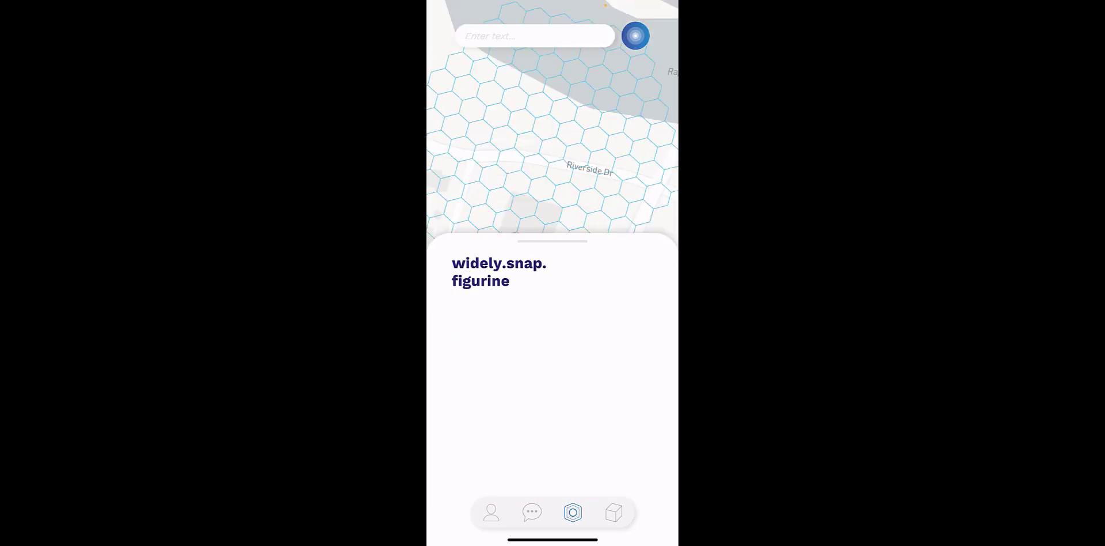
pyautogui.click(552, 149)
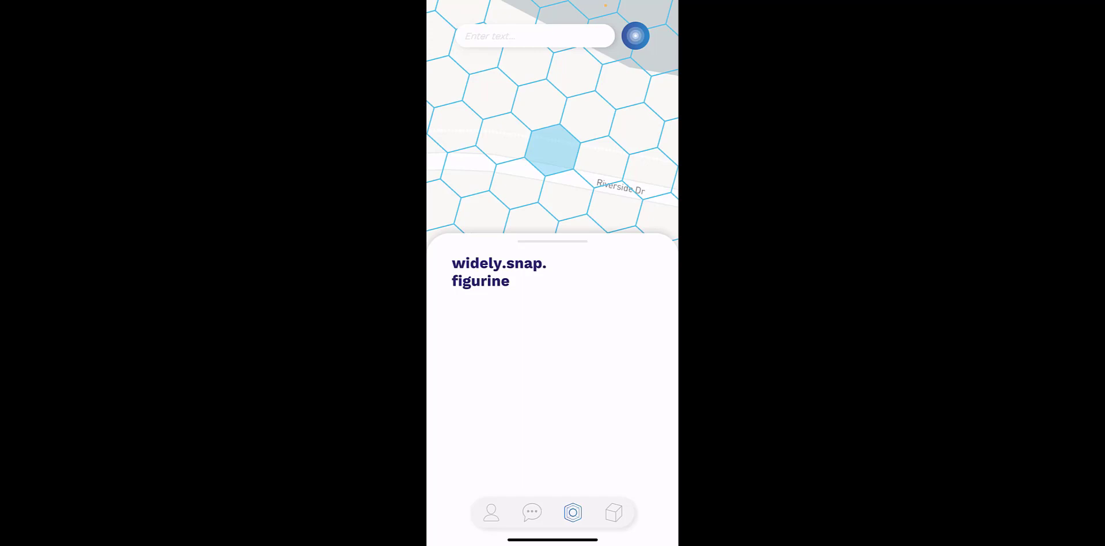
pyautogui.click(552, 149)
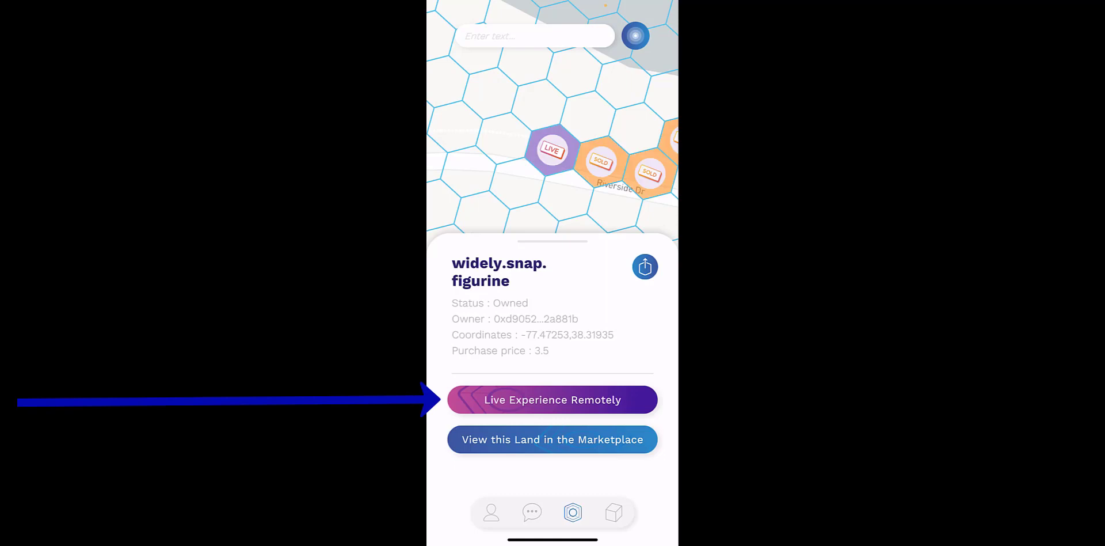
pyautogui.click(551, 400)
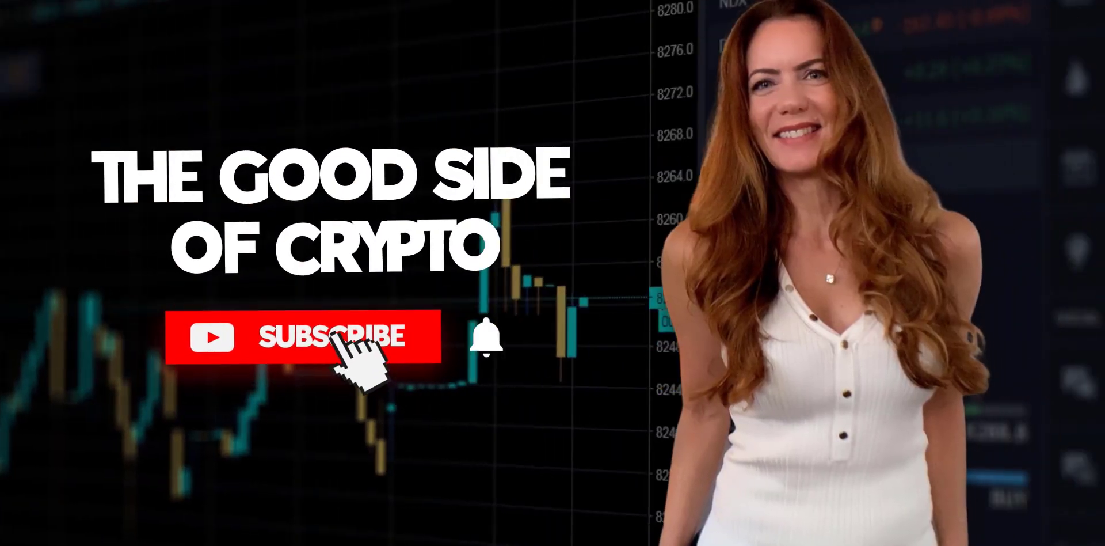
pyautogui.click(300, 336)
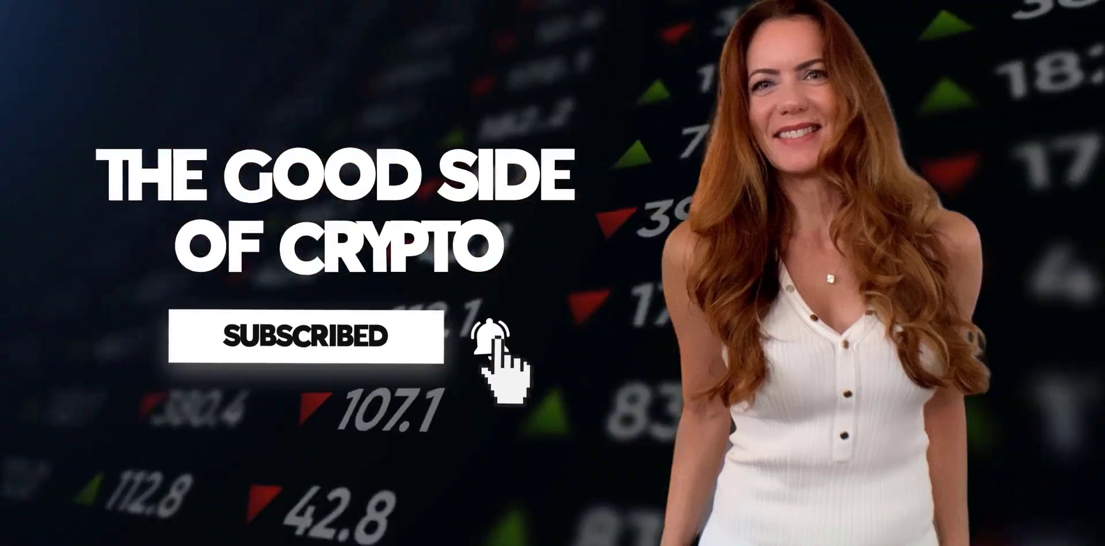